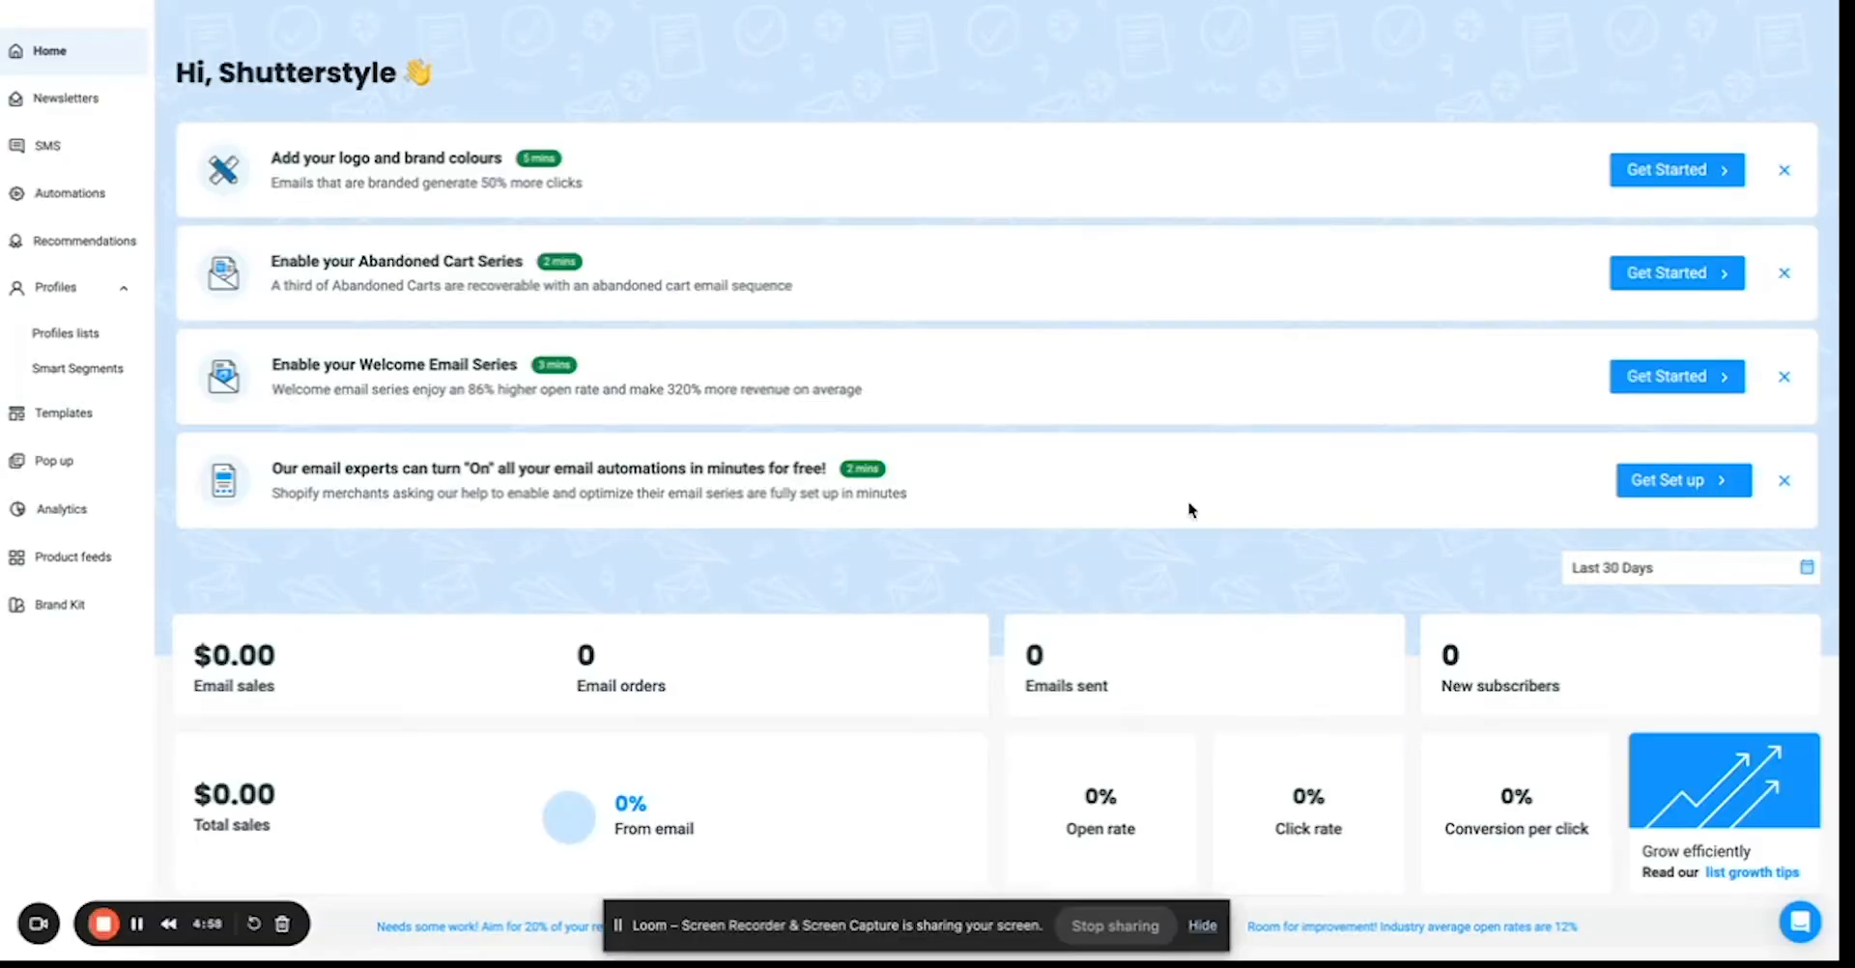
mouse_move(547, 428)
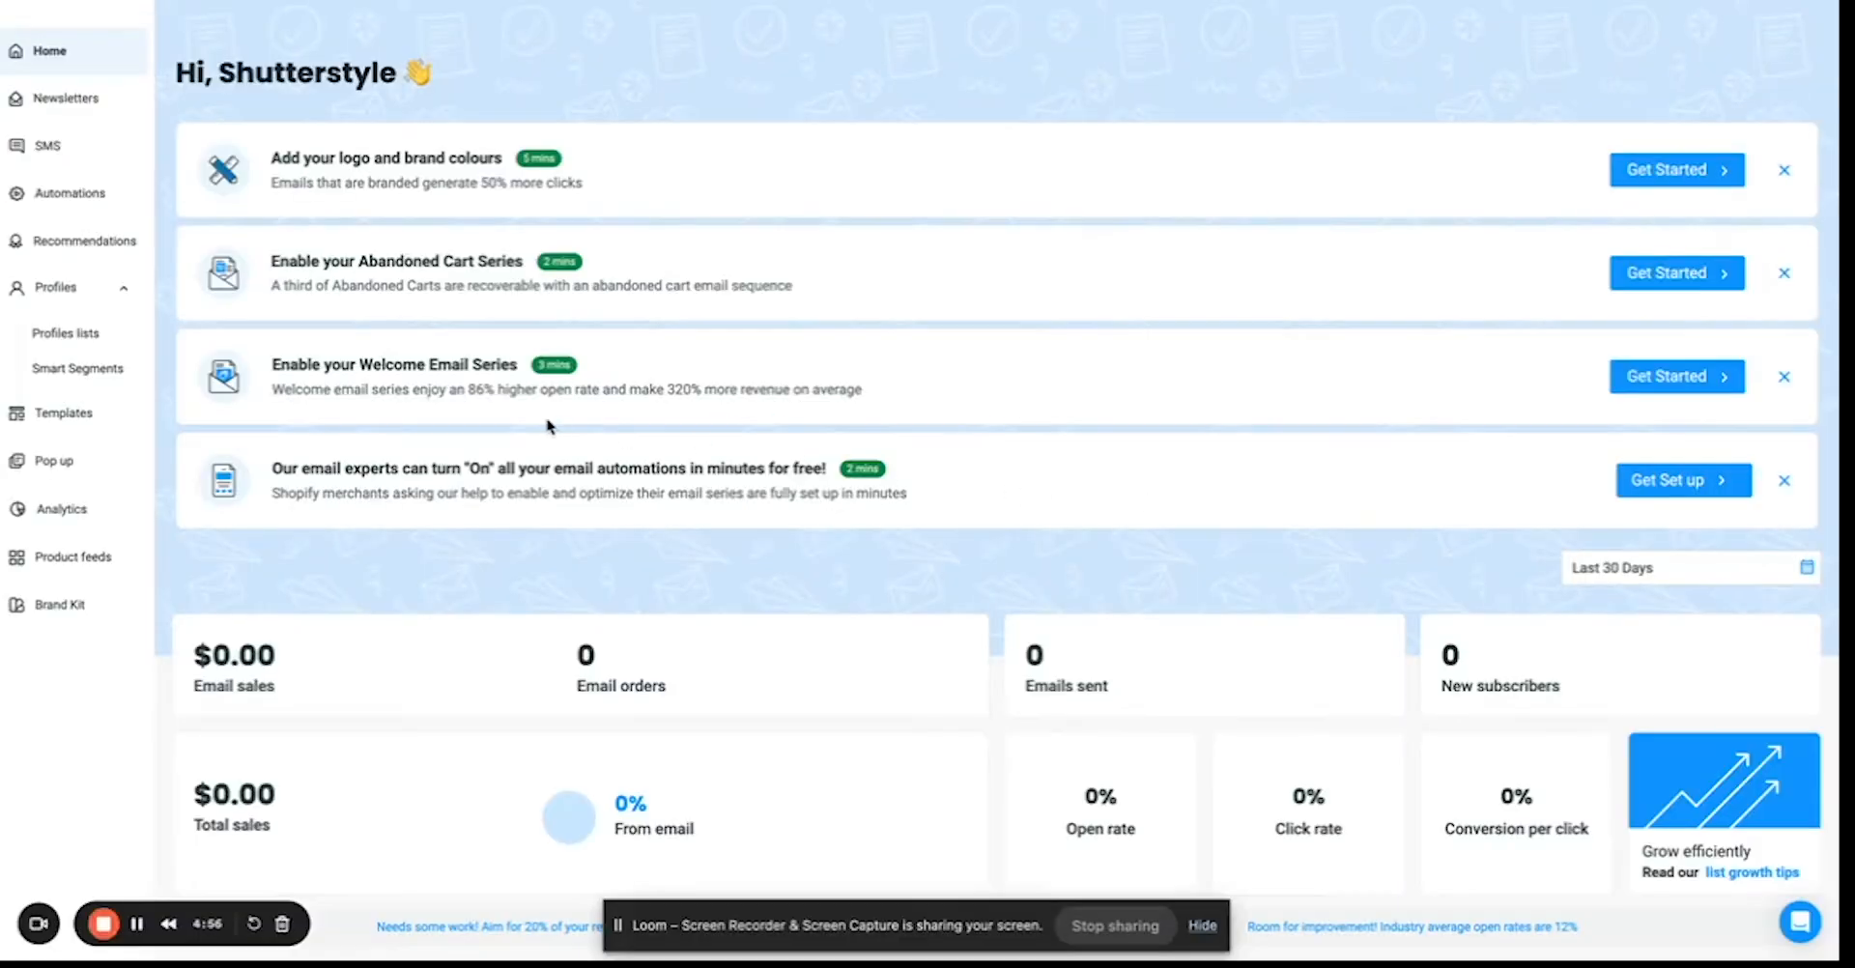
mouse_move(66, 333)
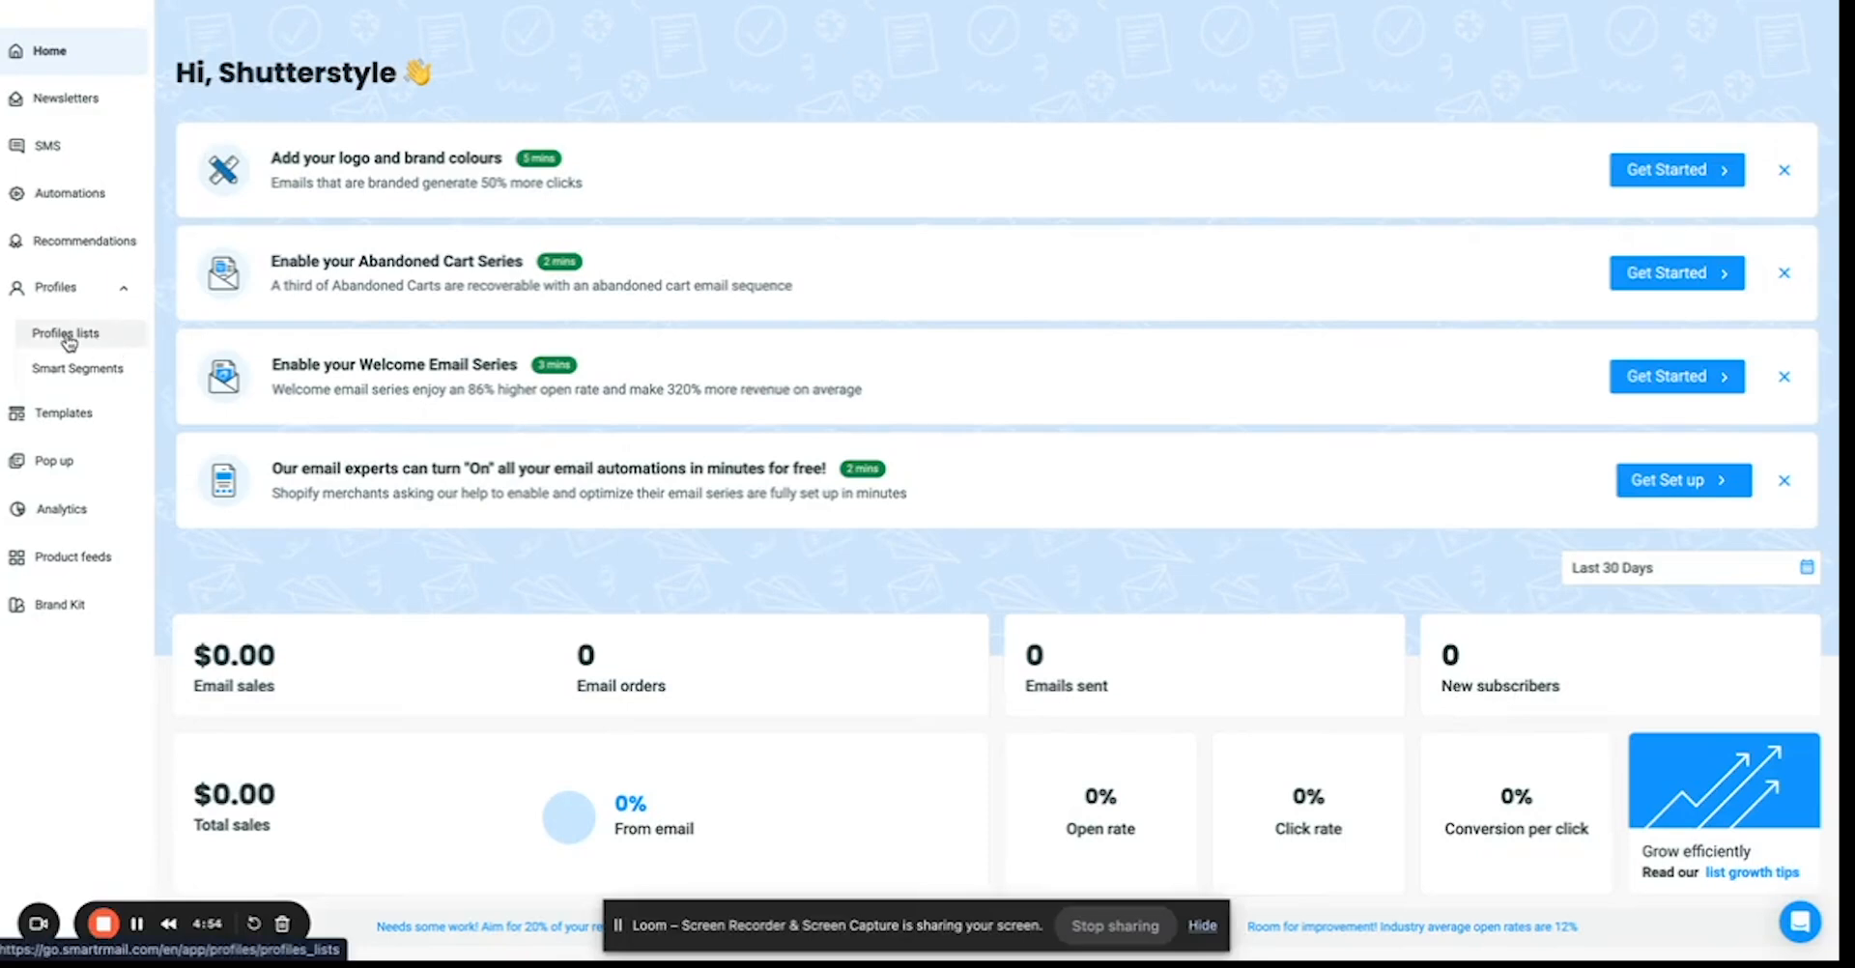
Go to the Profiles lists overview from the sidebar.
click(66, 333)
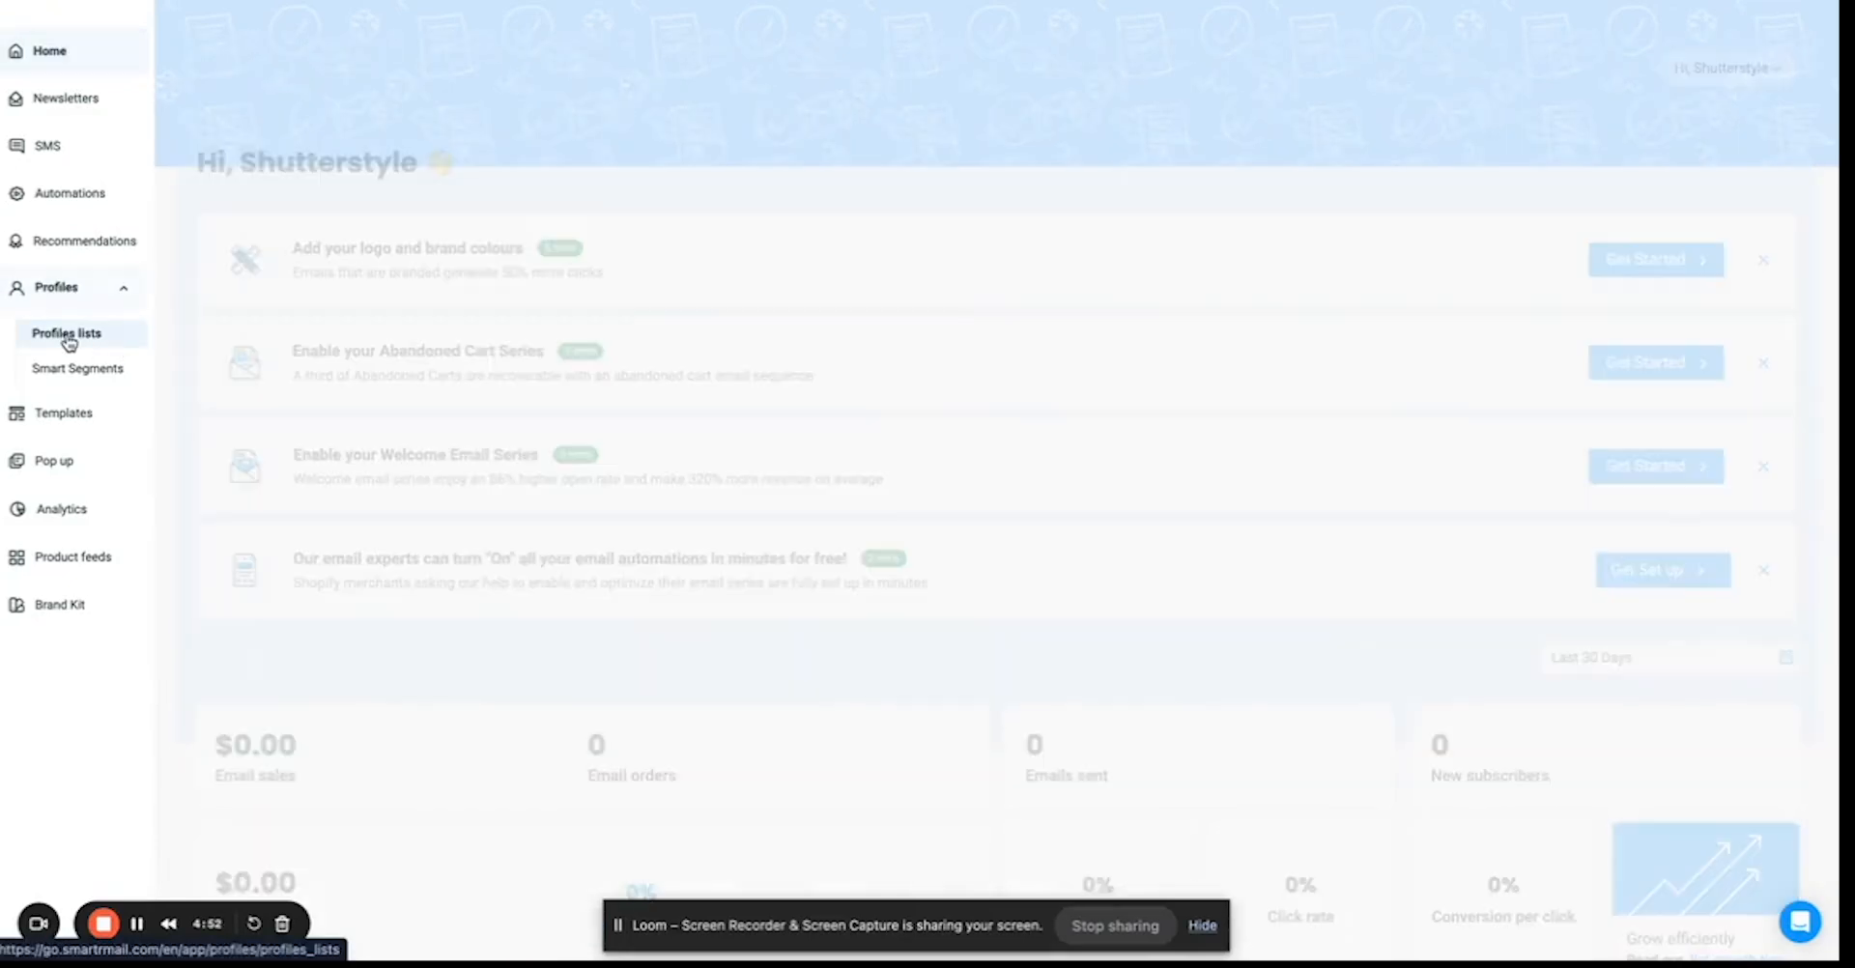
Create a new profile list named 'My Subscribers'.
click(66, 333)
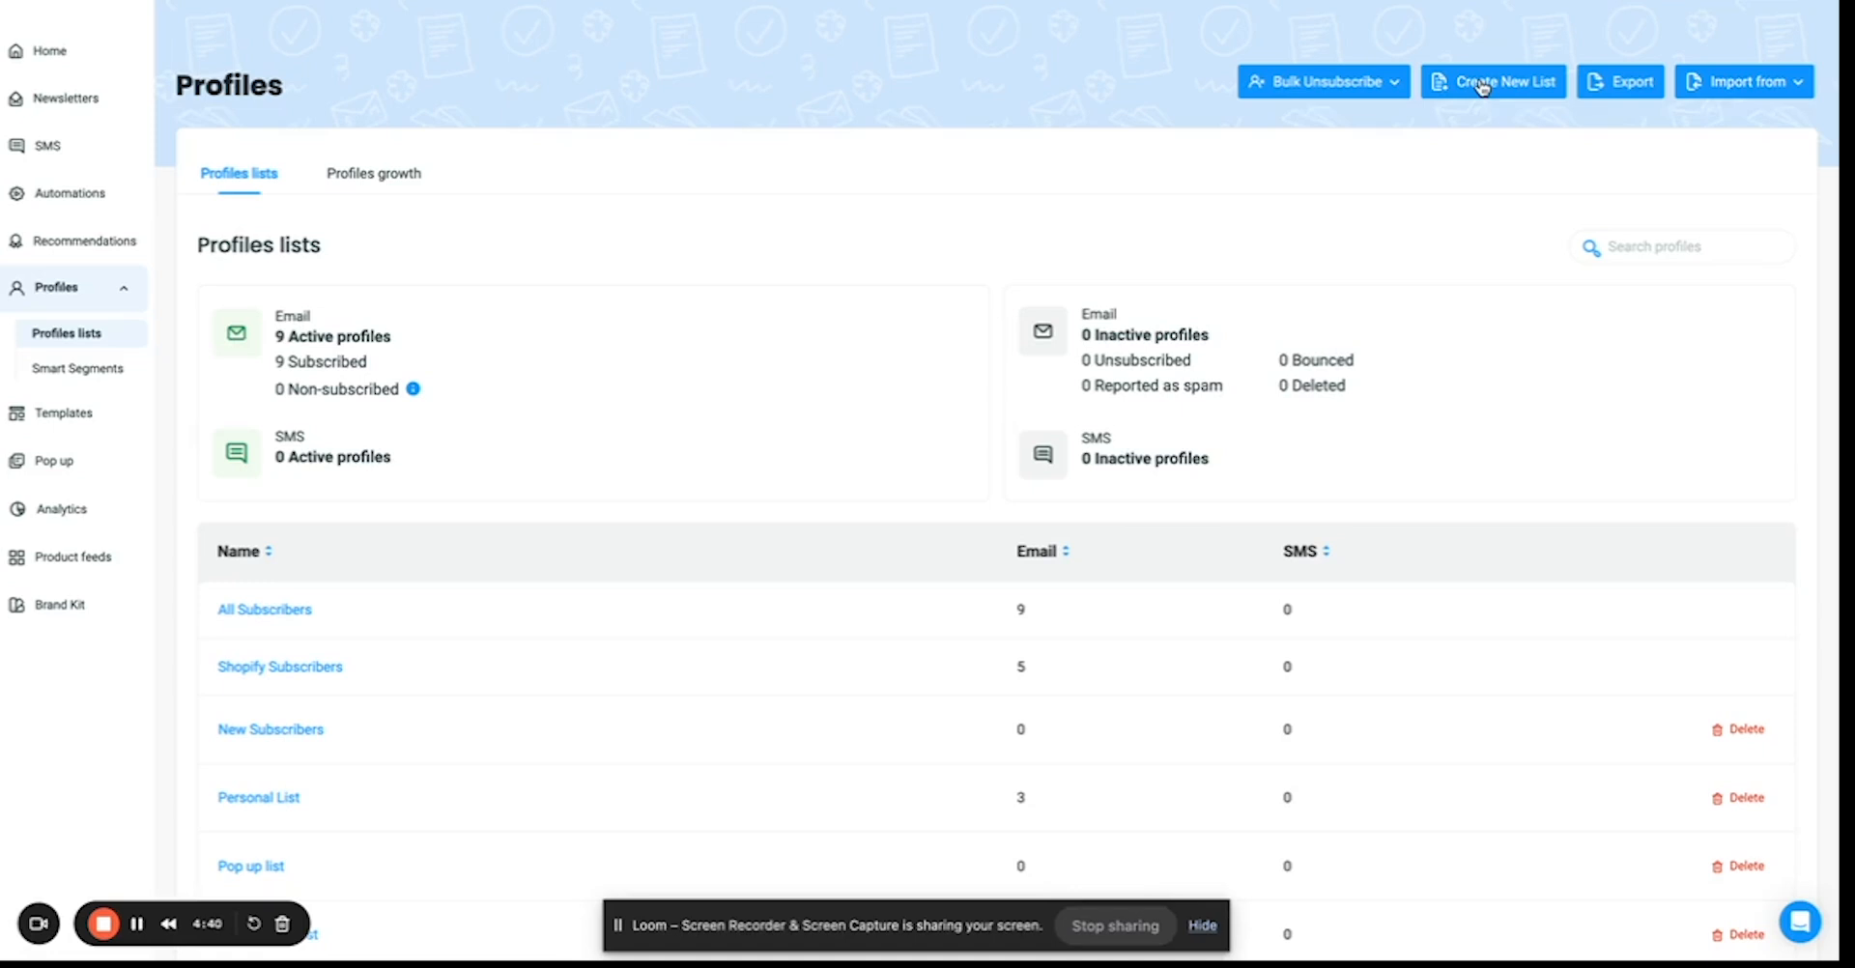
mouse_move(1531, 102)
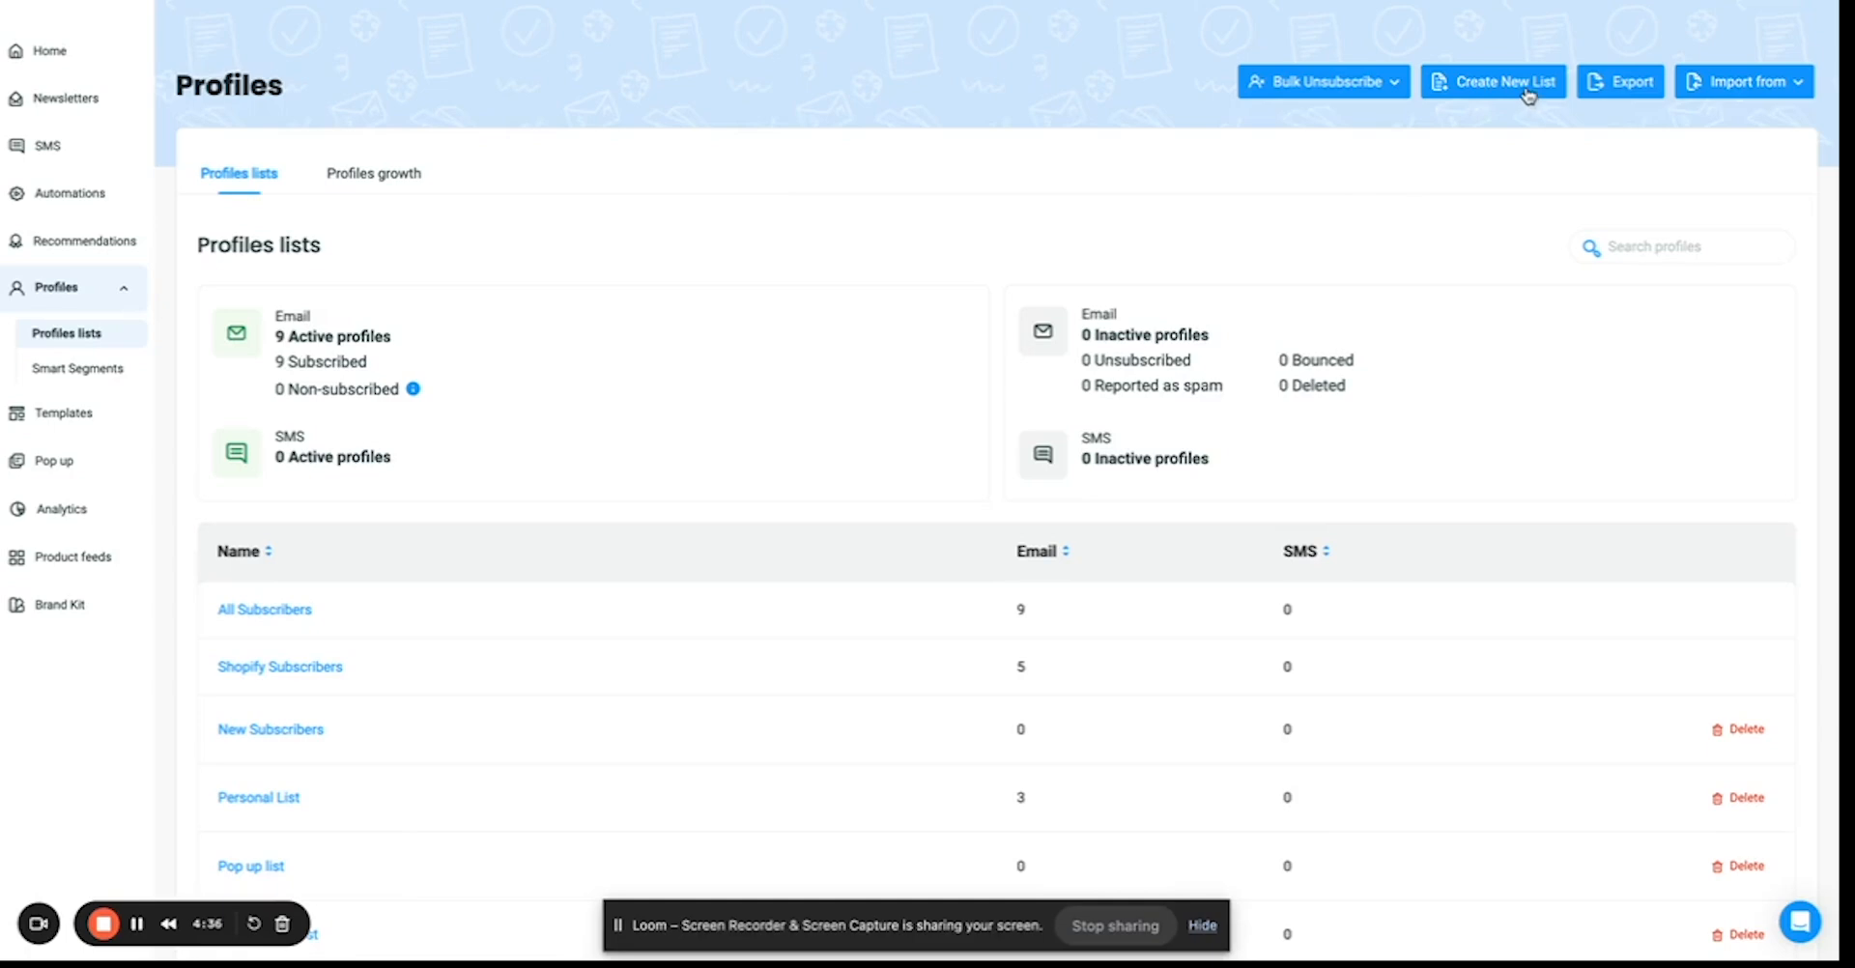
click(1494, 81)
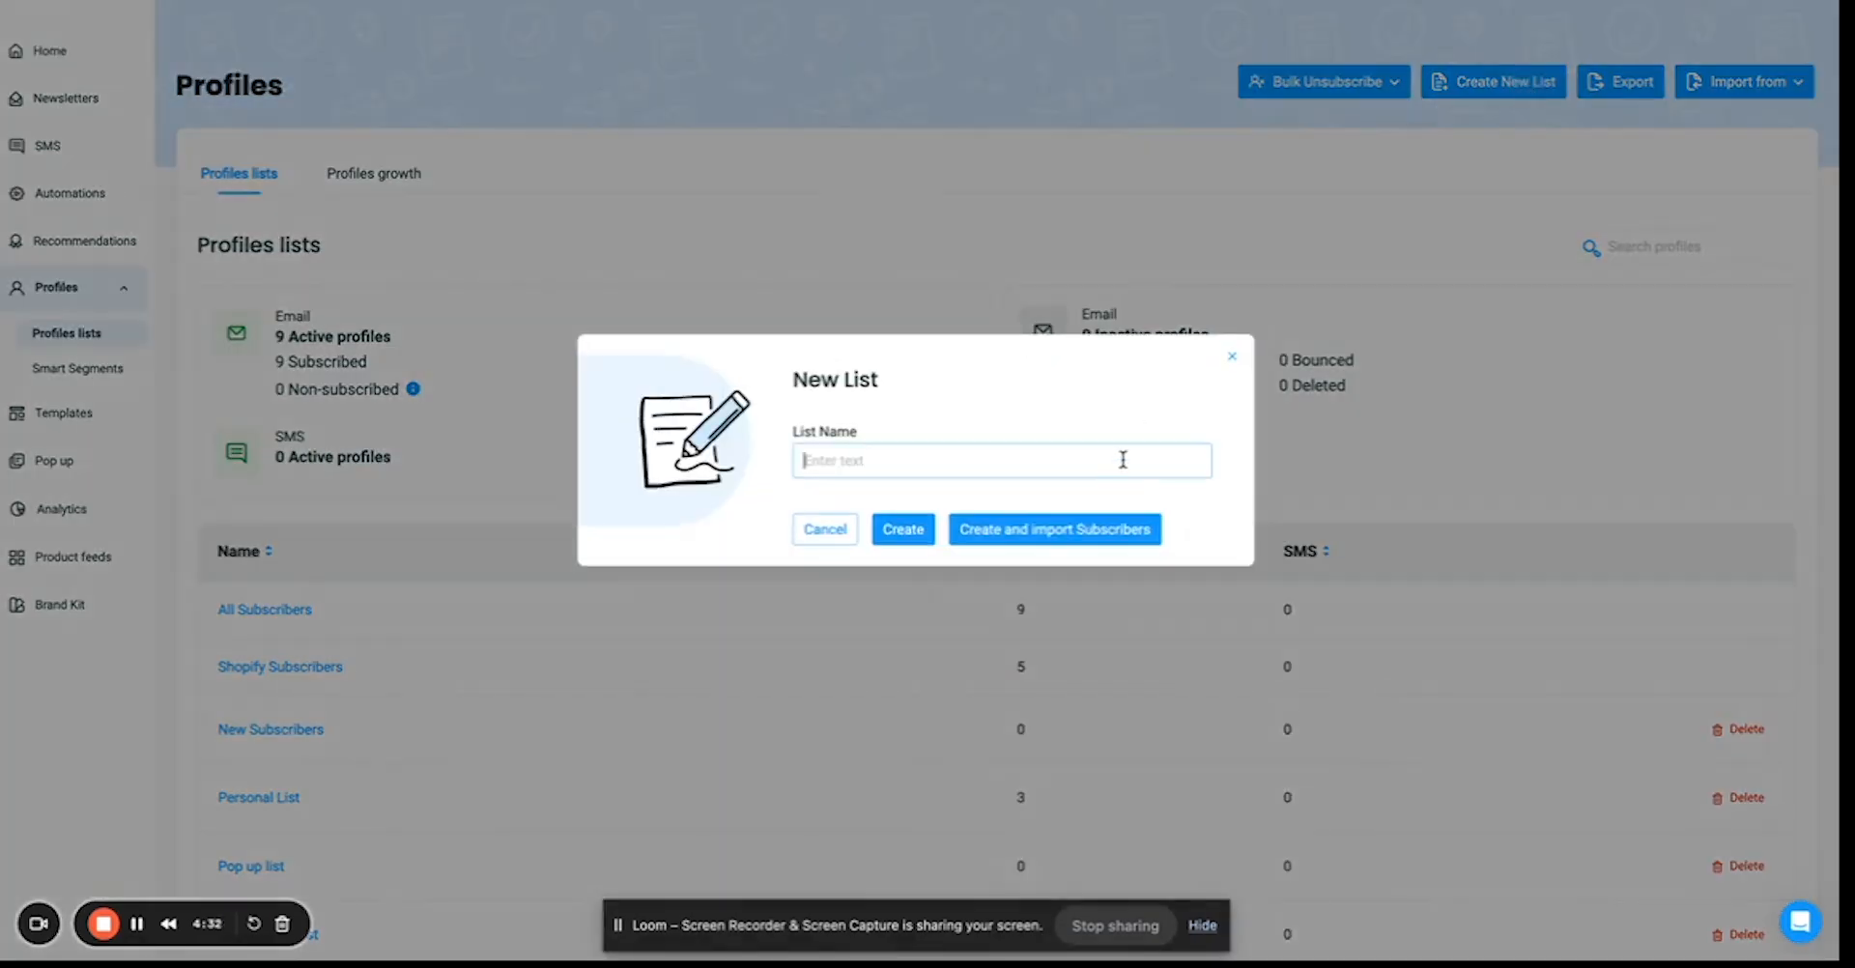
text(My)
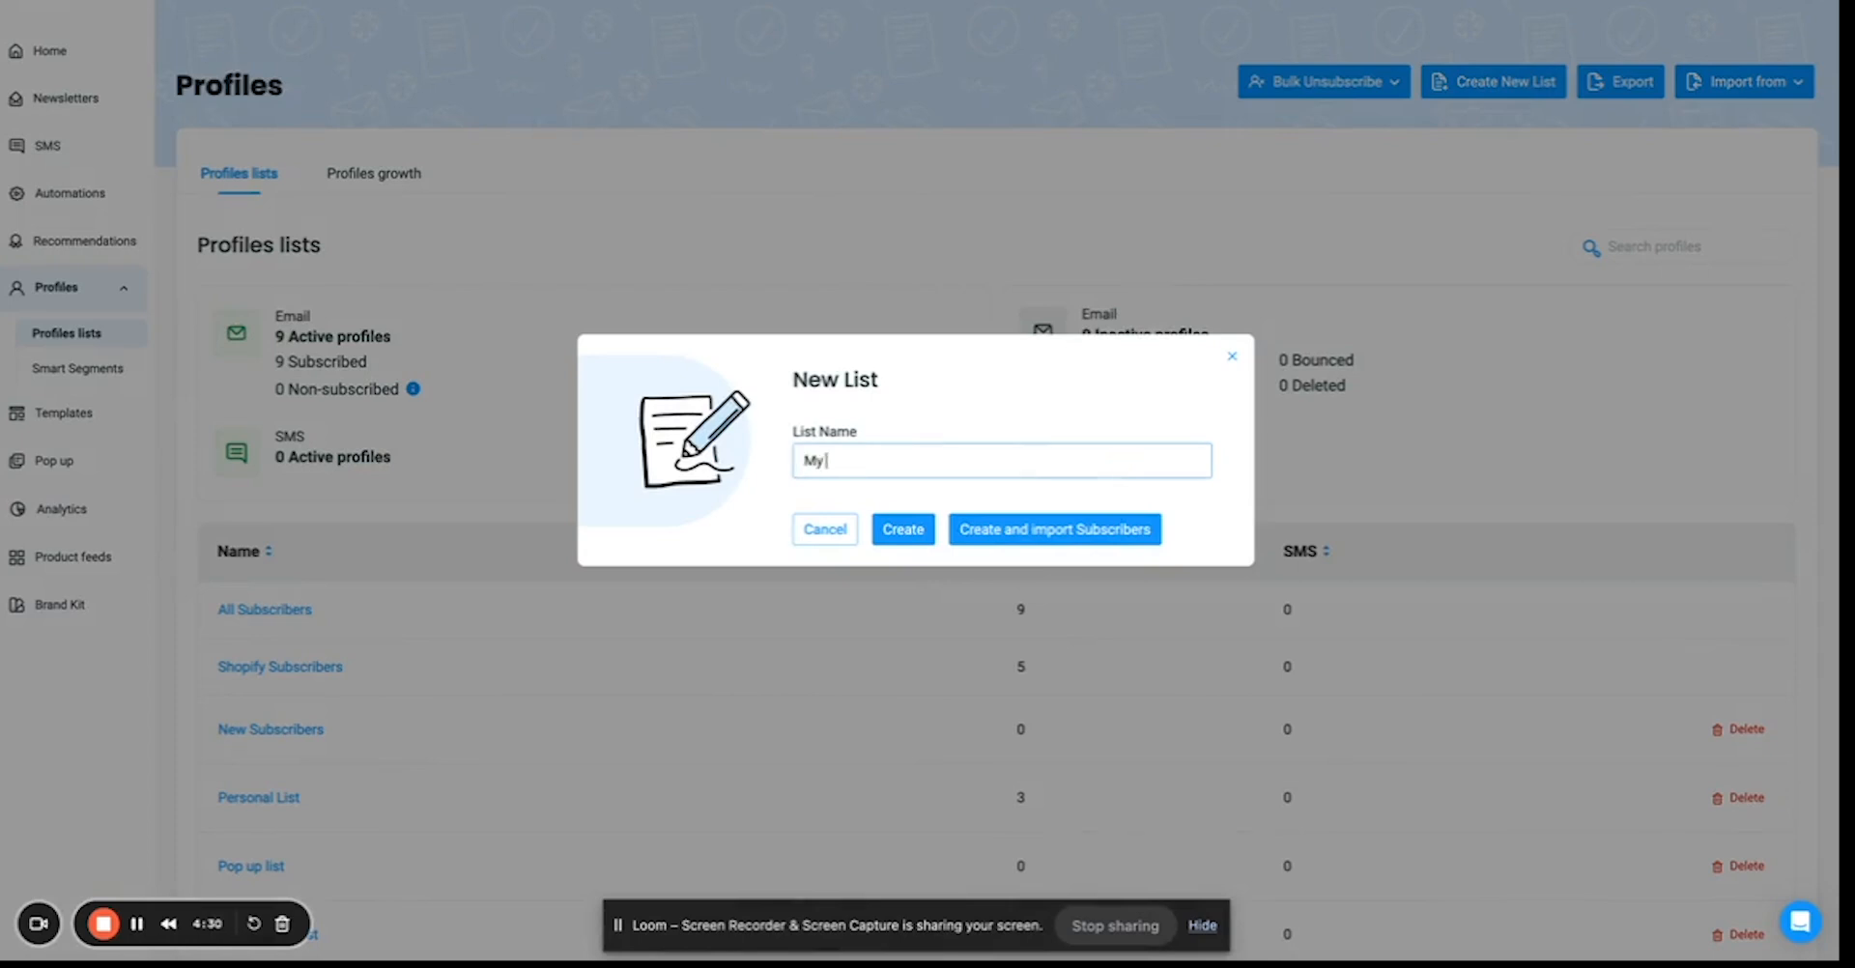
text(Subscribers)
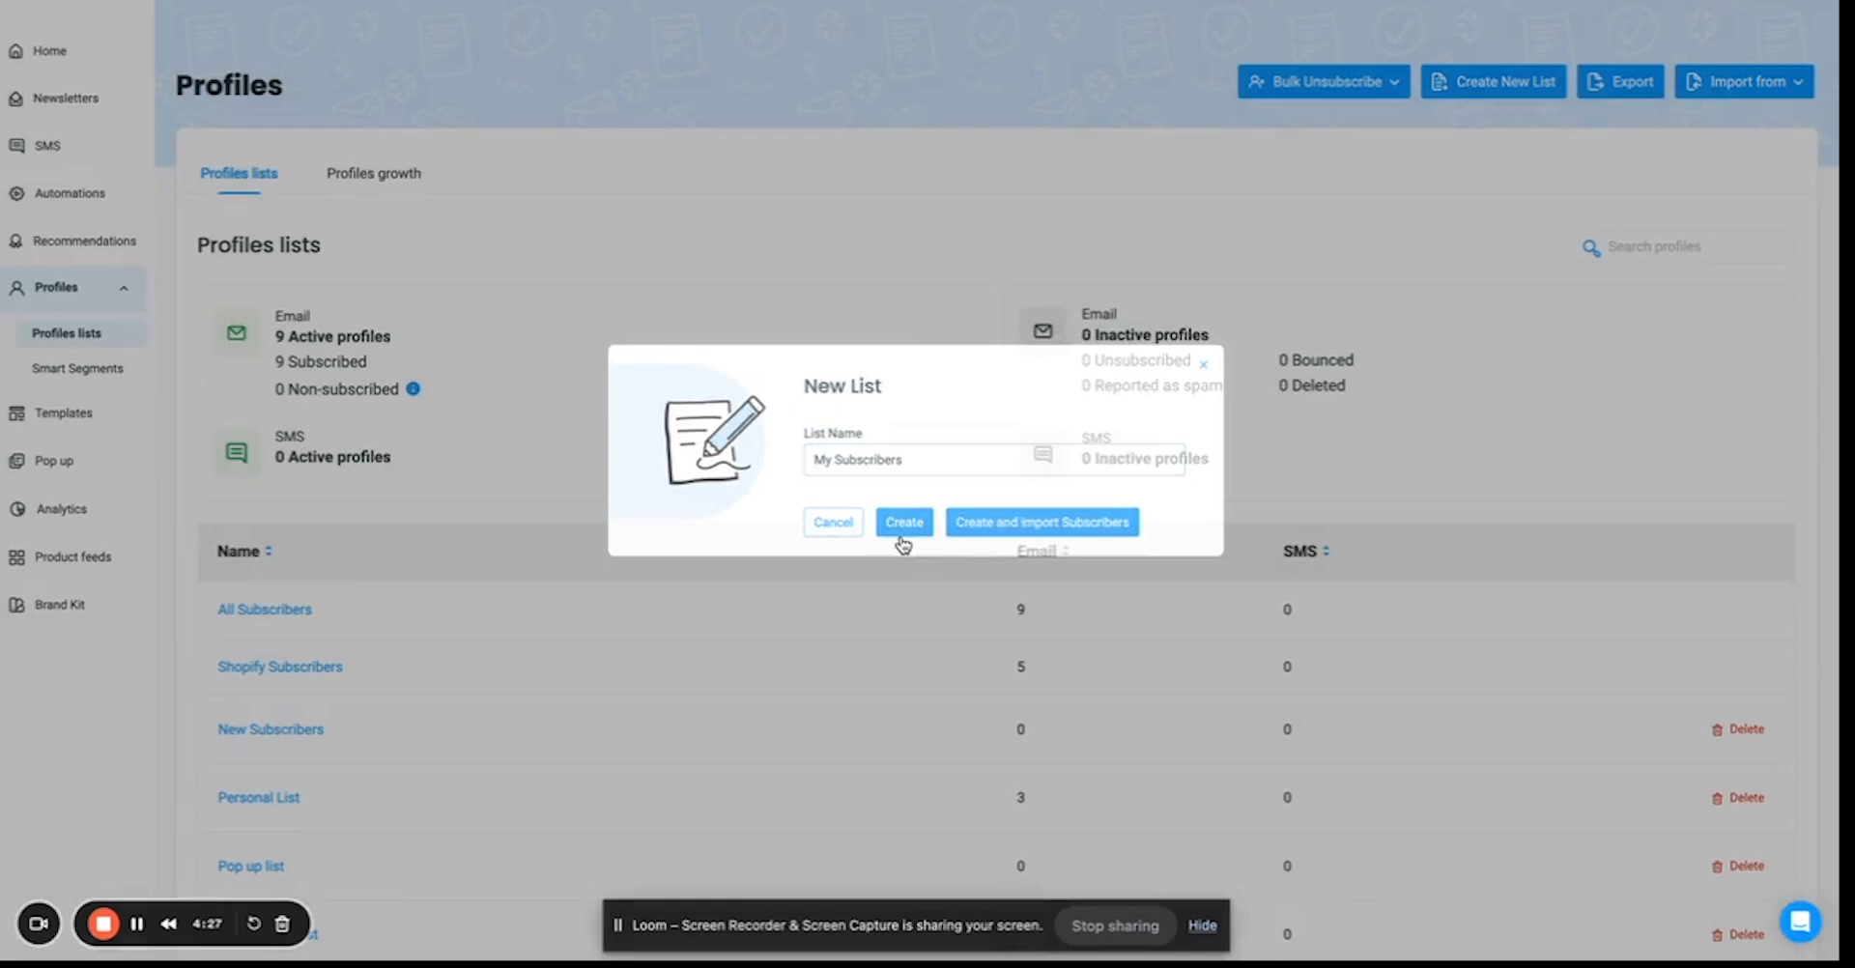
click(903, 522)
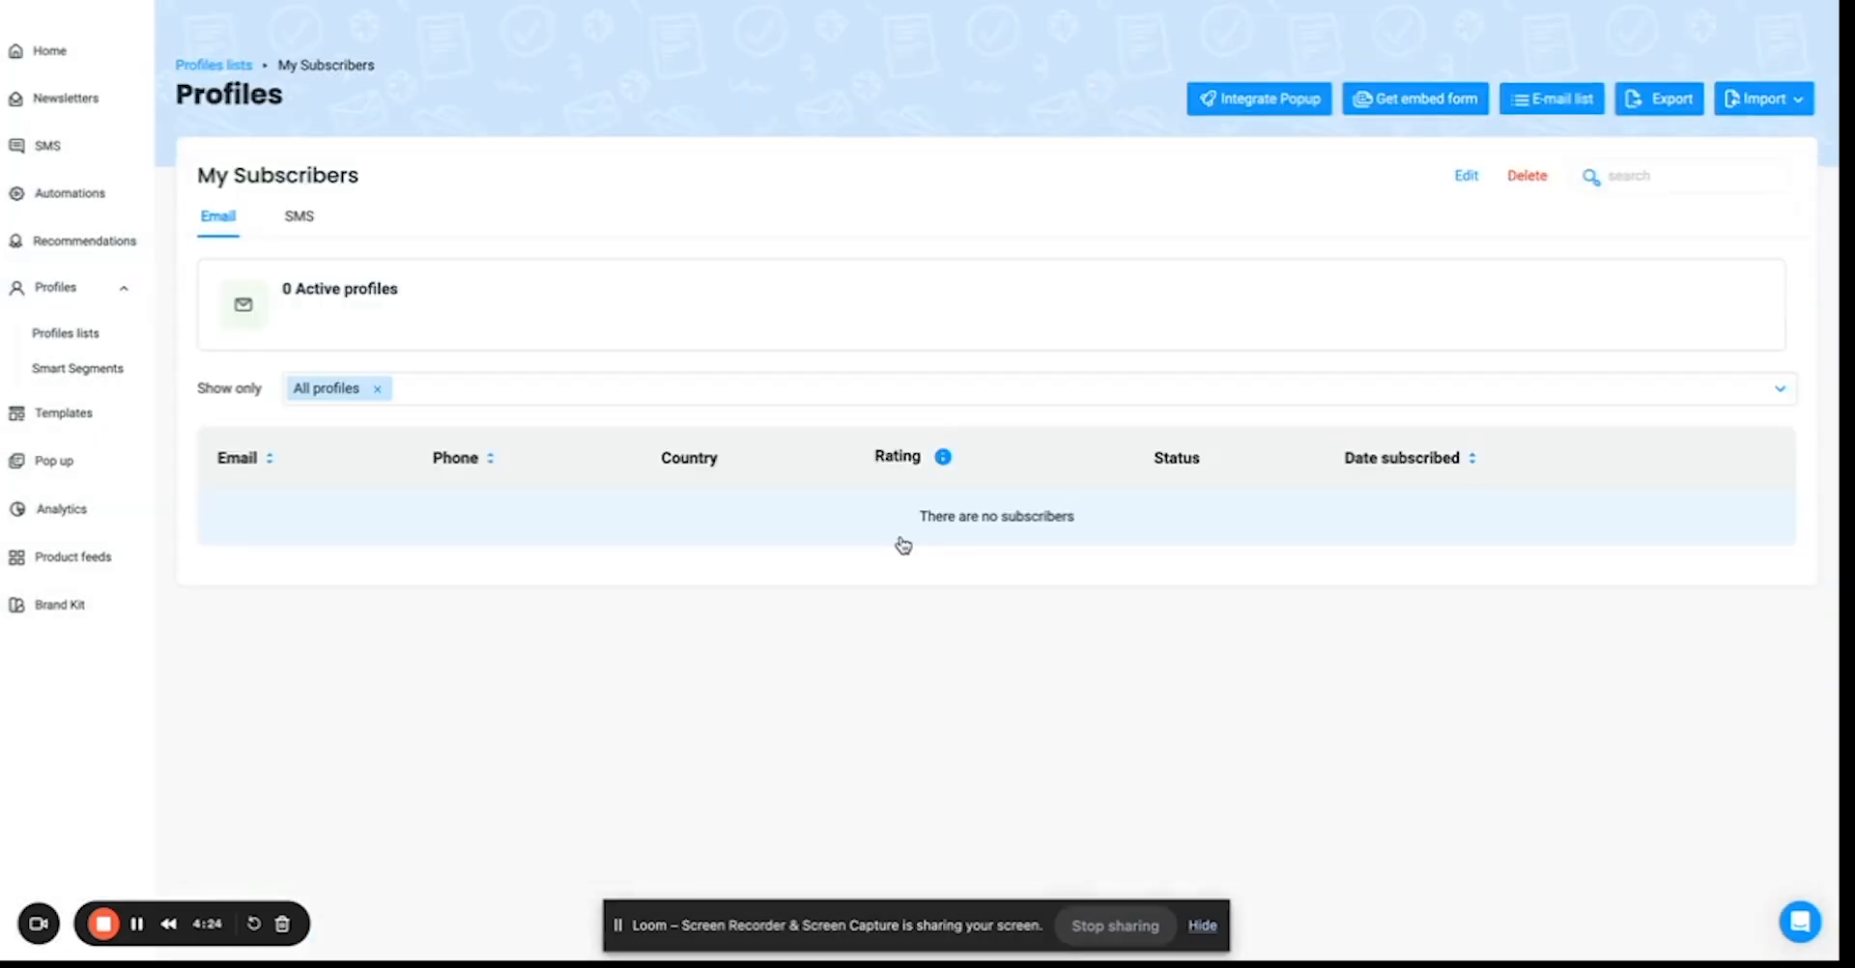
Choose Upload CSV from the Import options on the My Subscribers list page.
click(1680, 175)
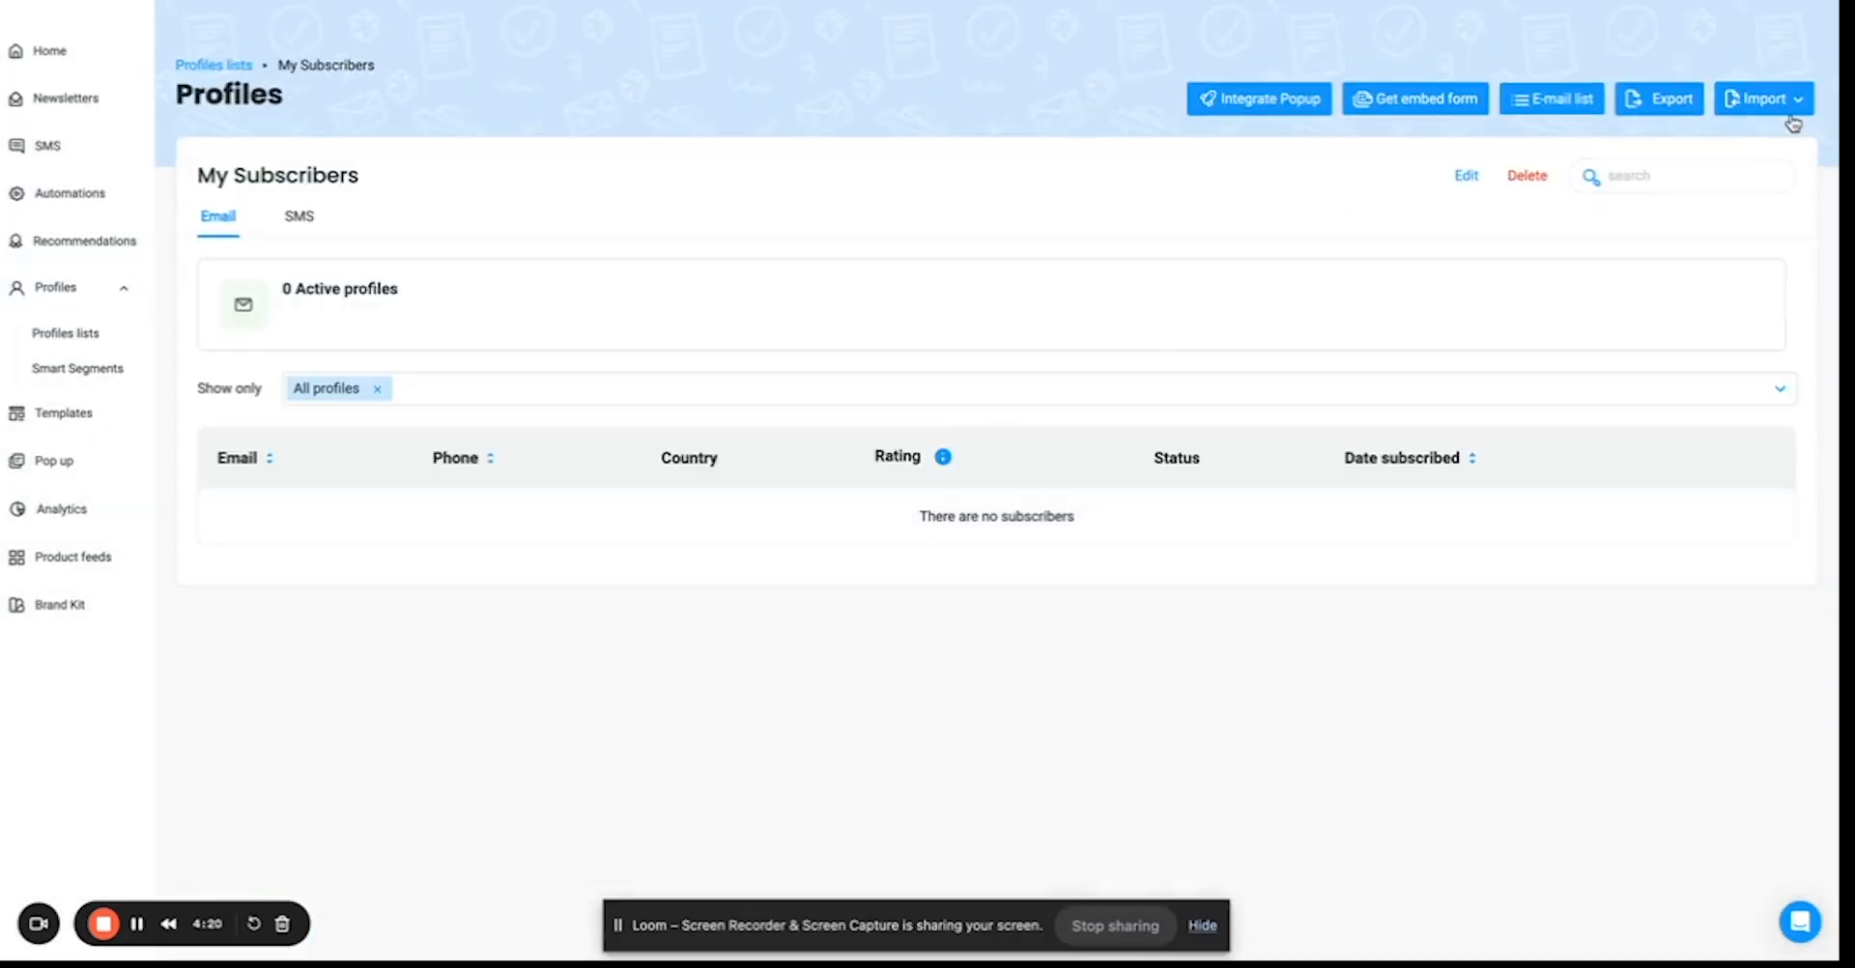
click(1763, 98)
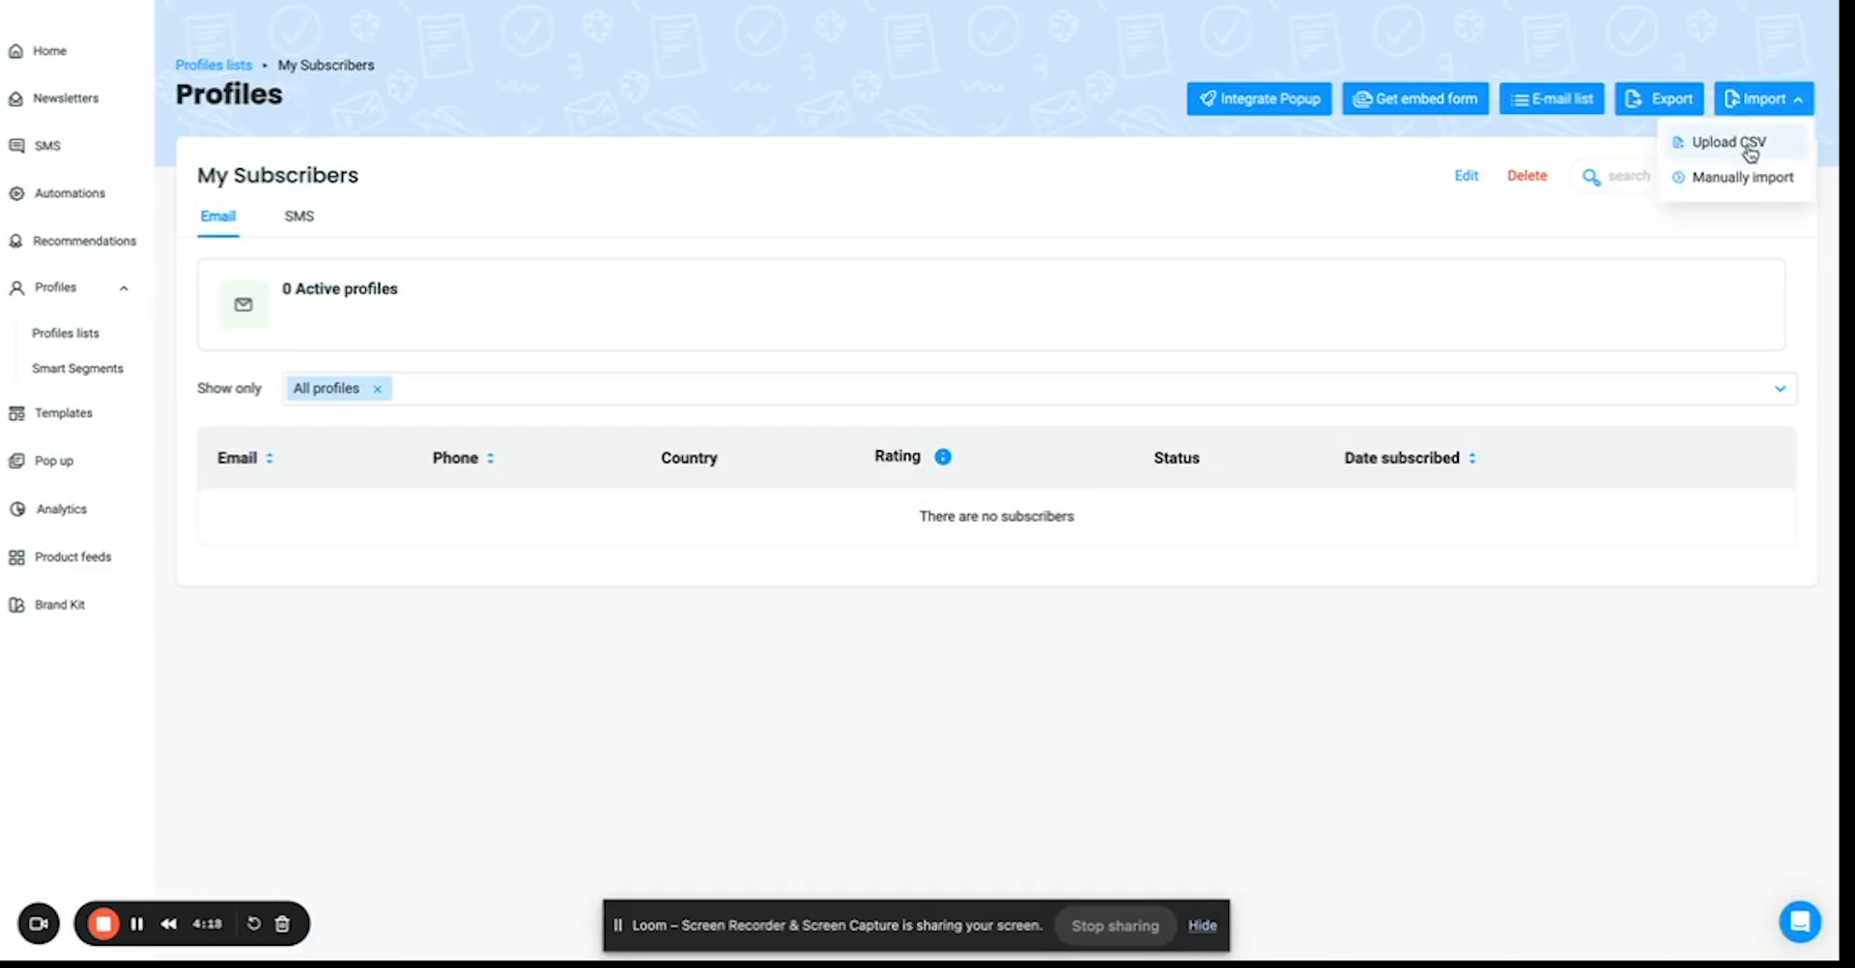
mouse_move(1780, 155)
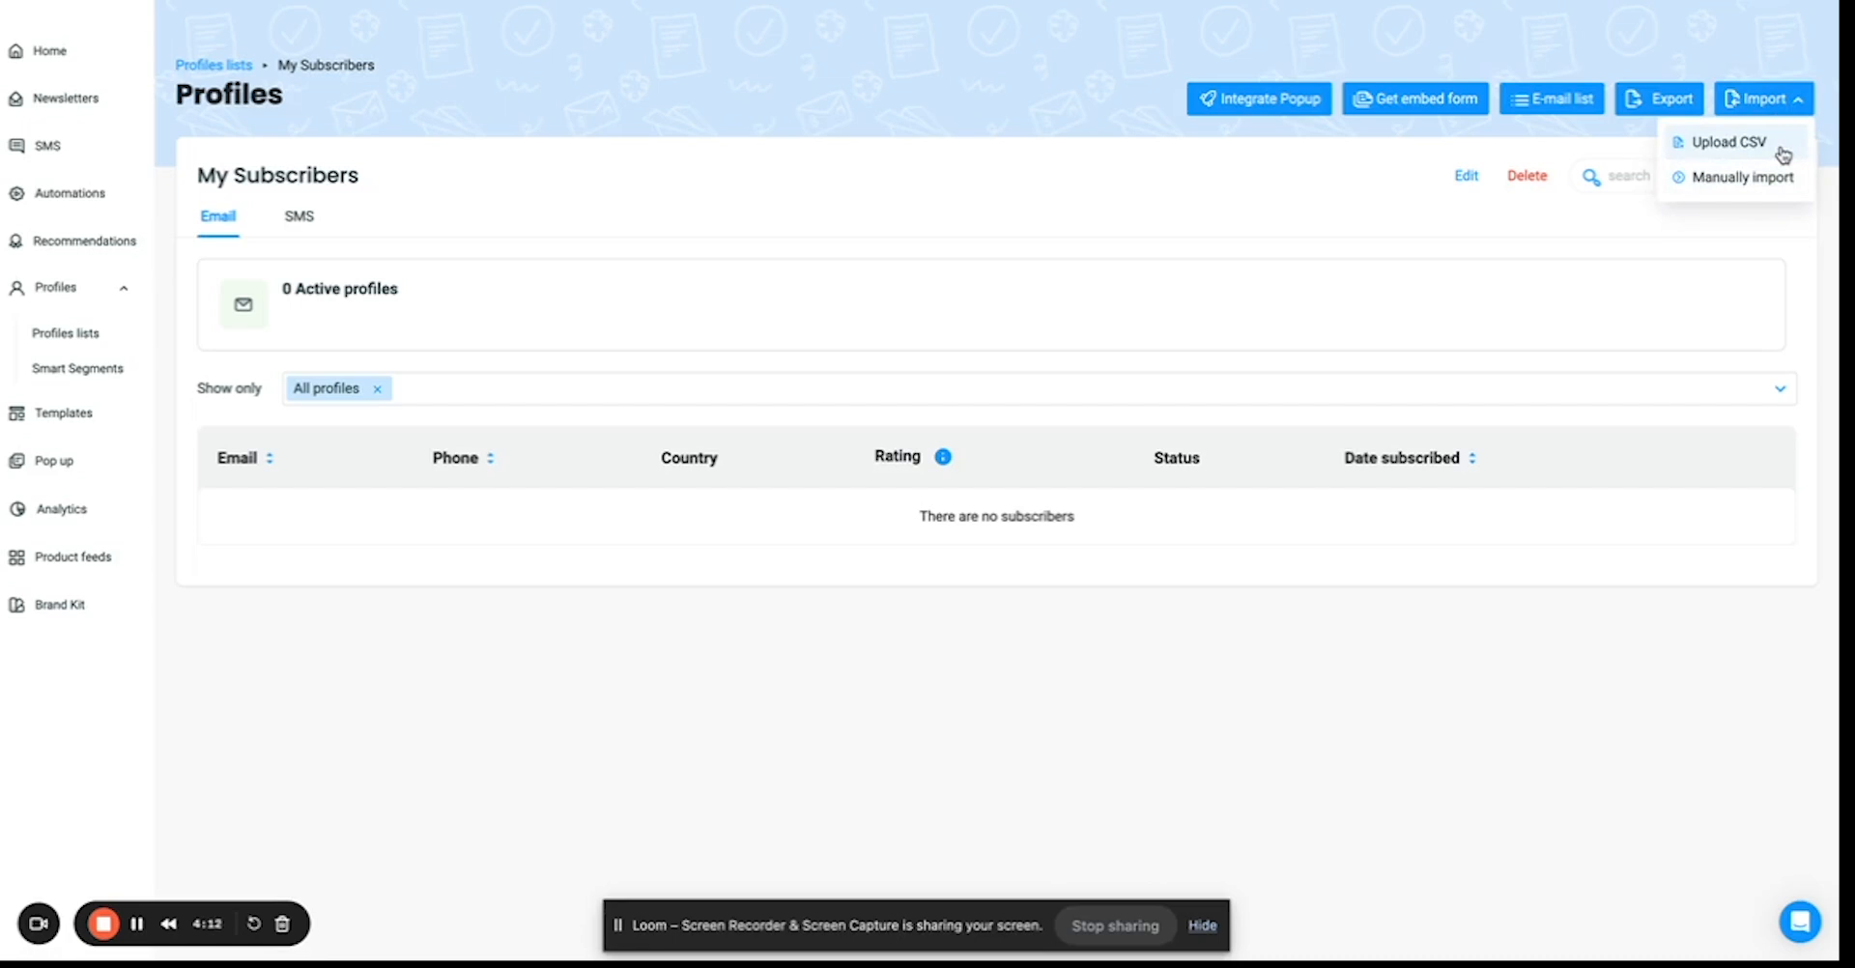
mouse_move(1784, 157)
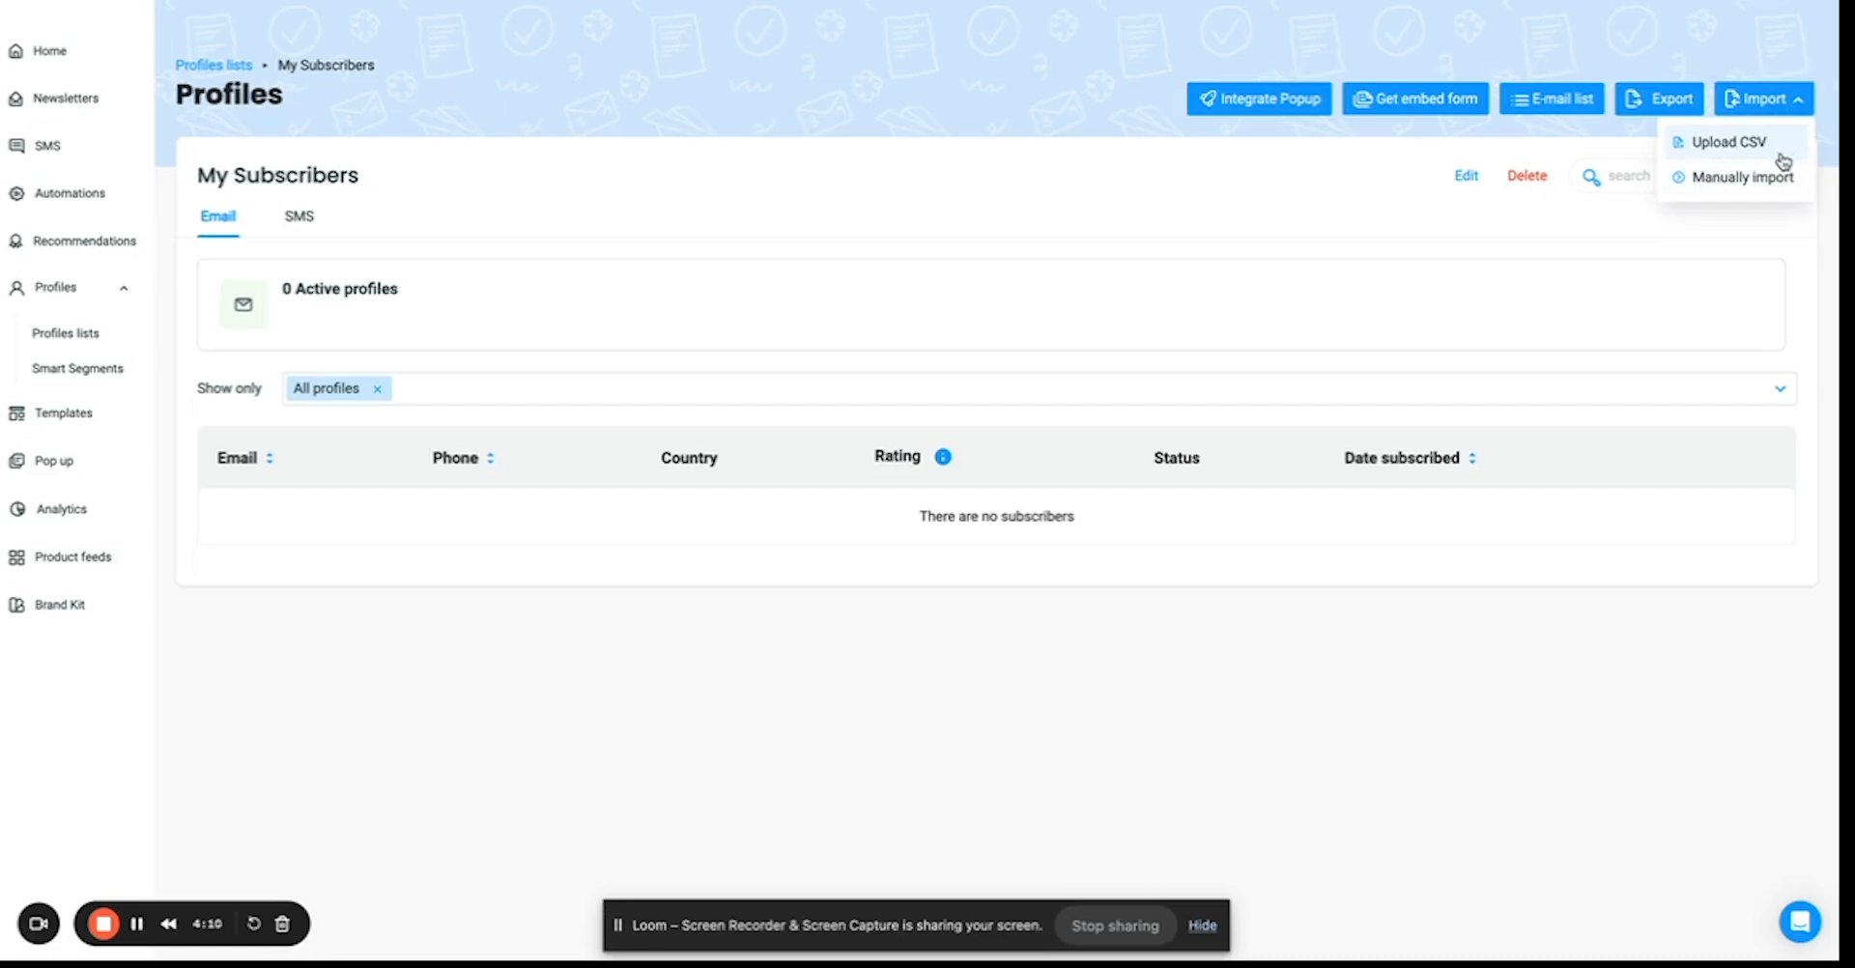
mouse_move(1785, 193)
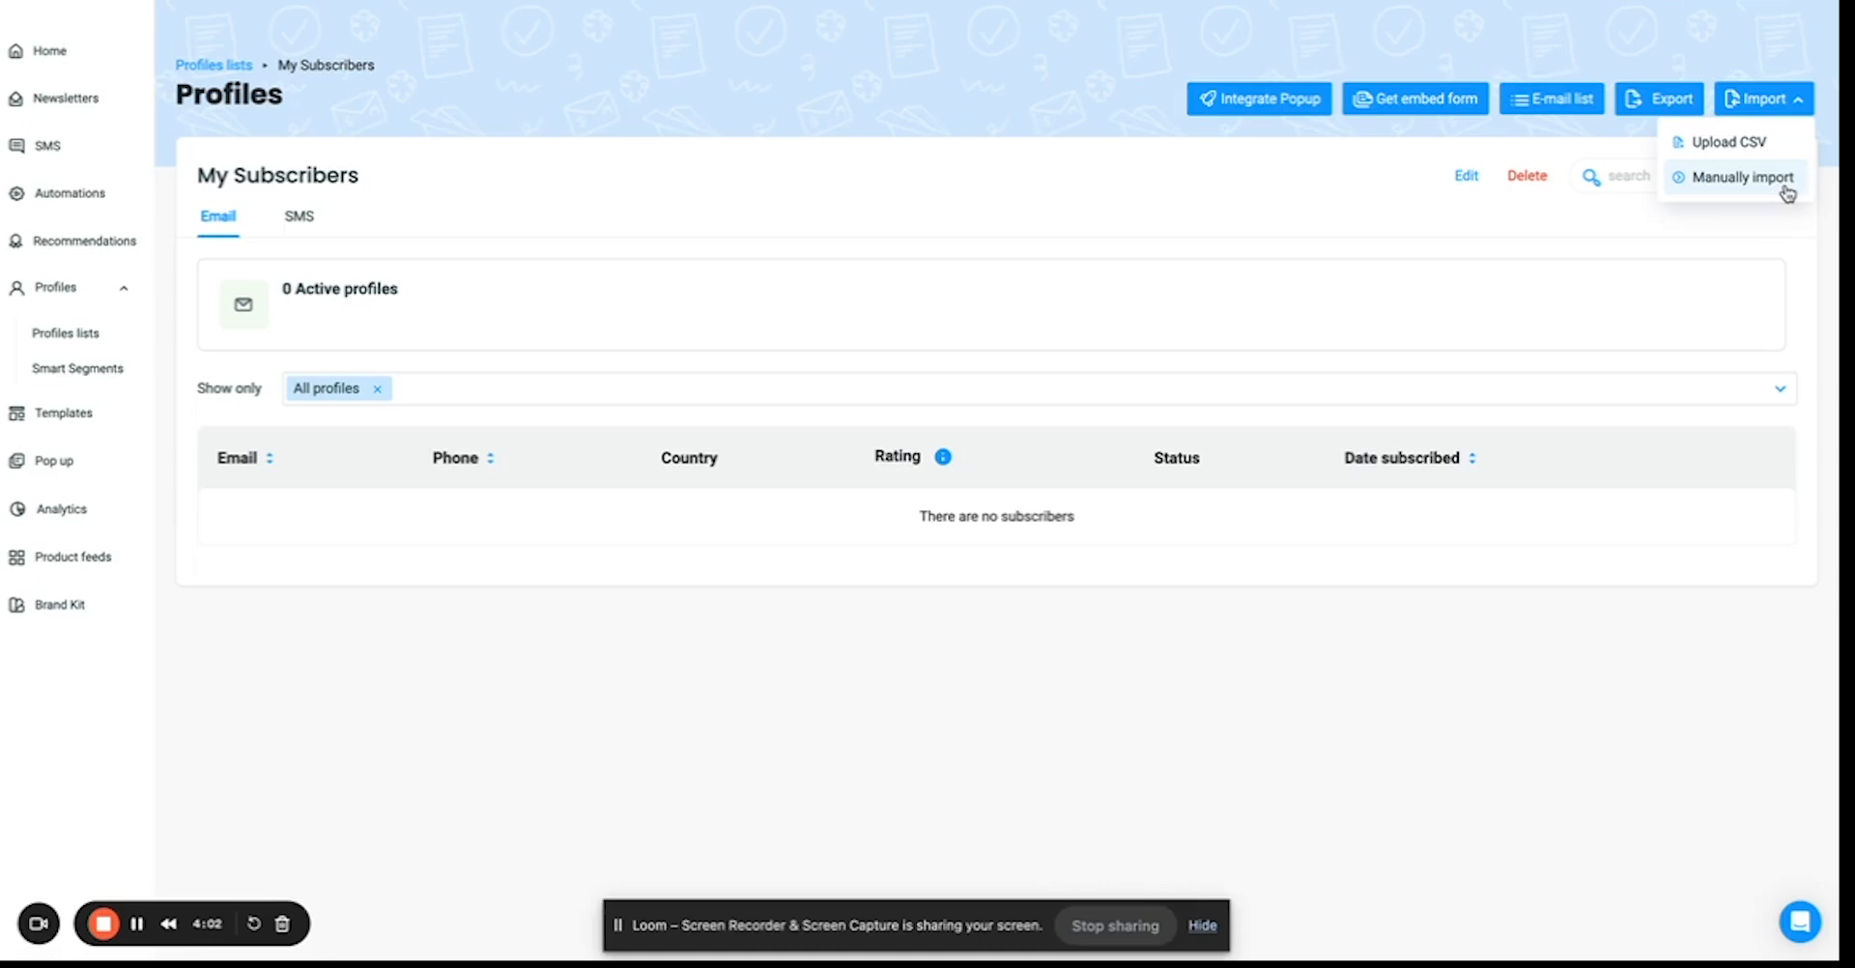
mouse_move(1415, 99)
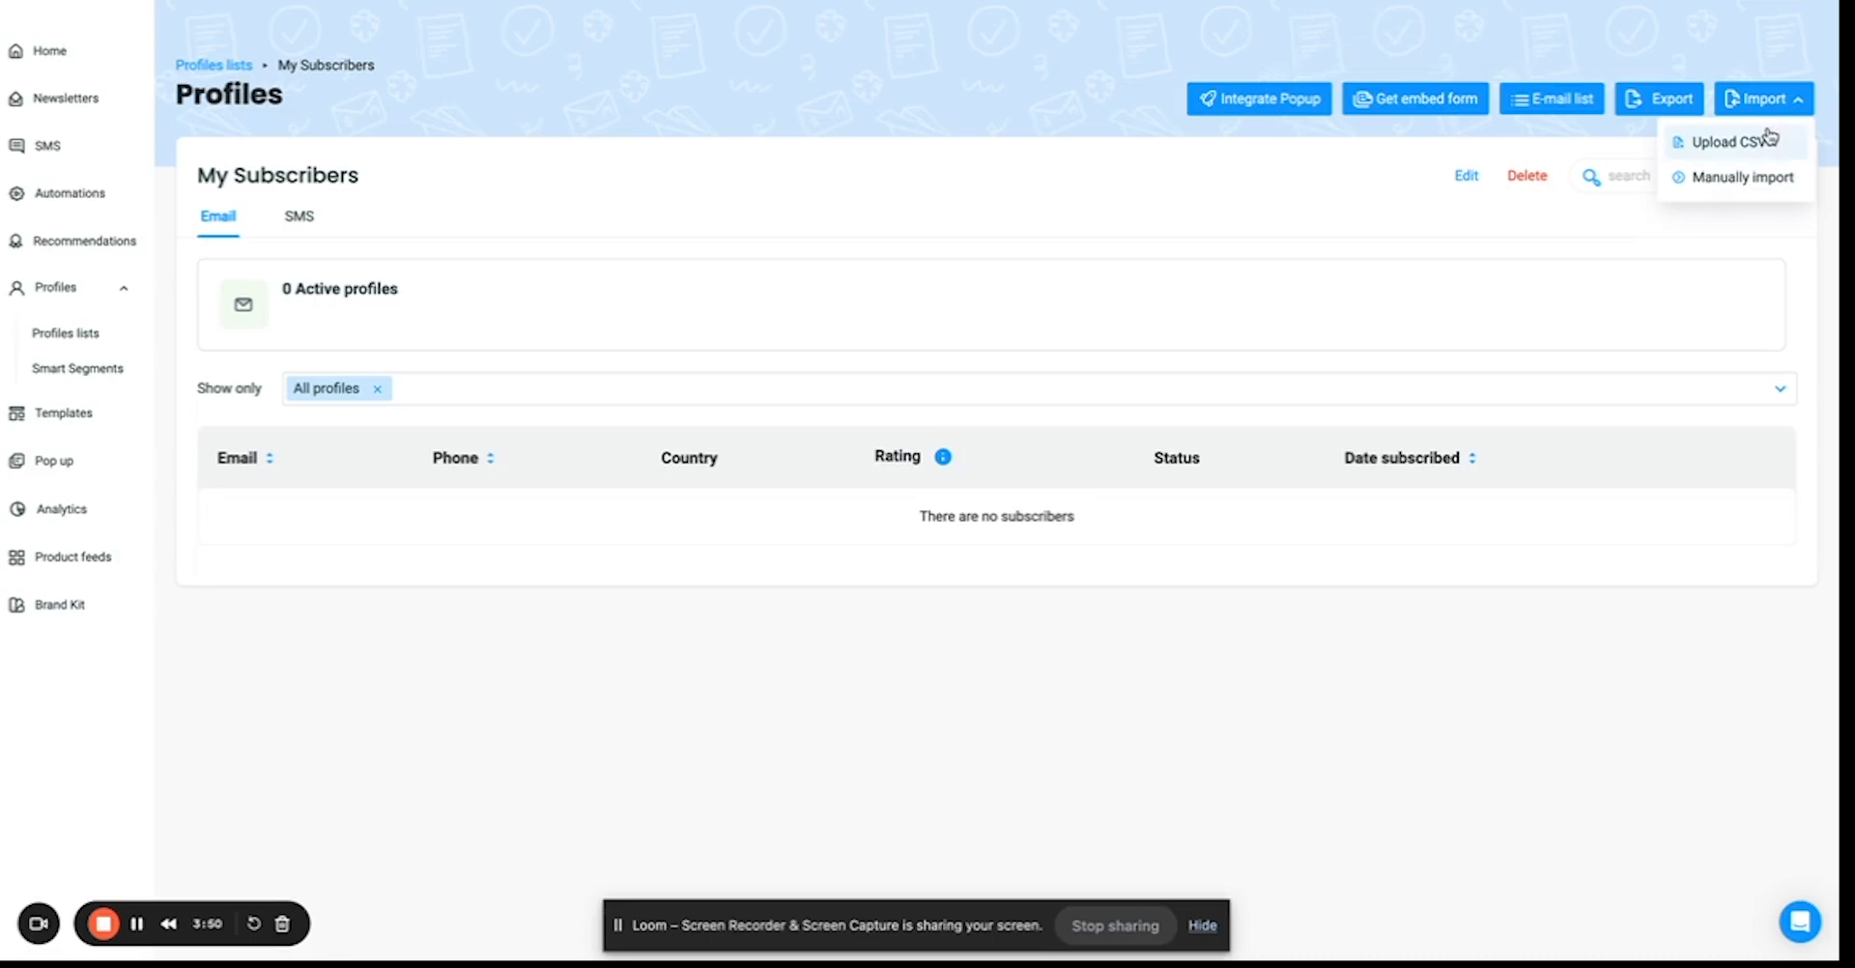
click(1730, 141)
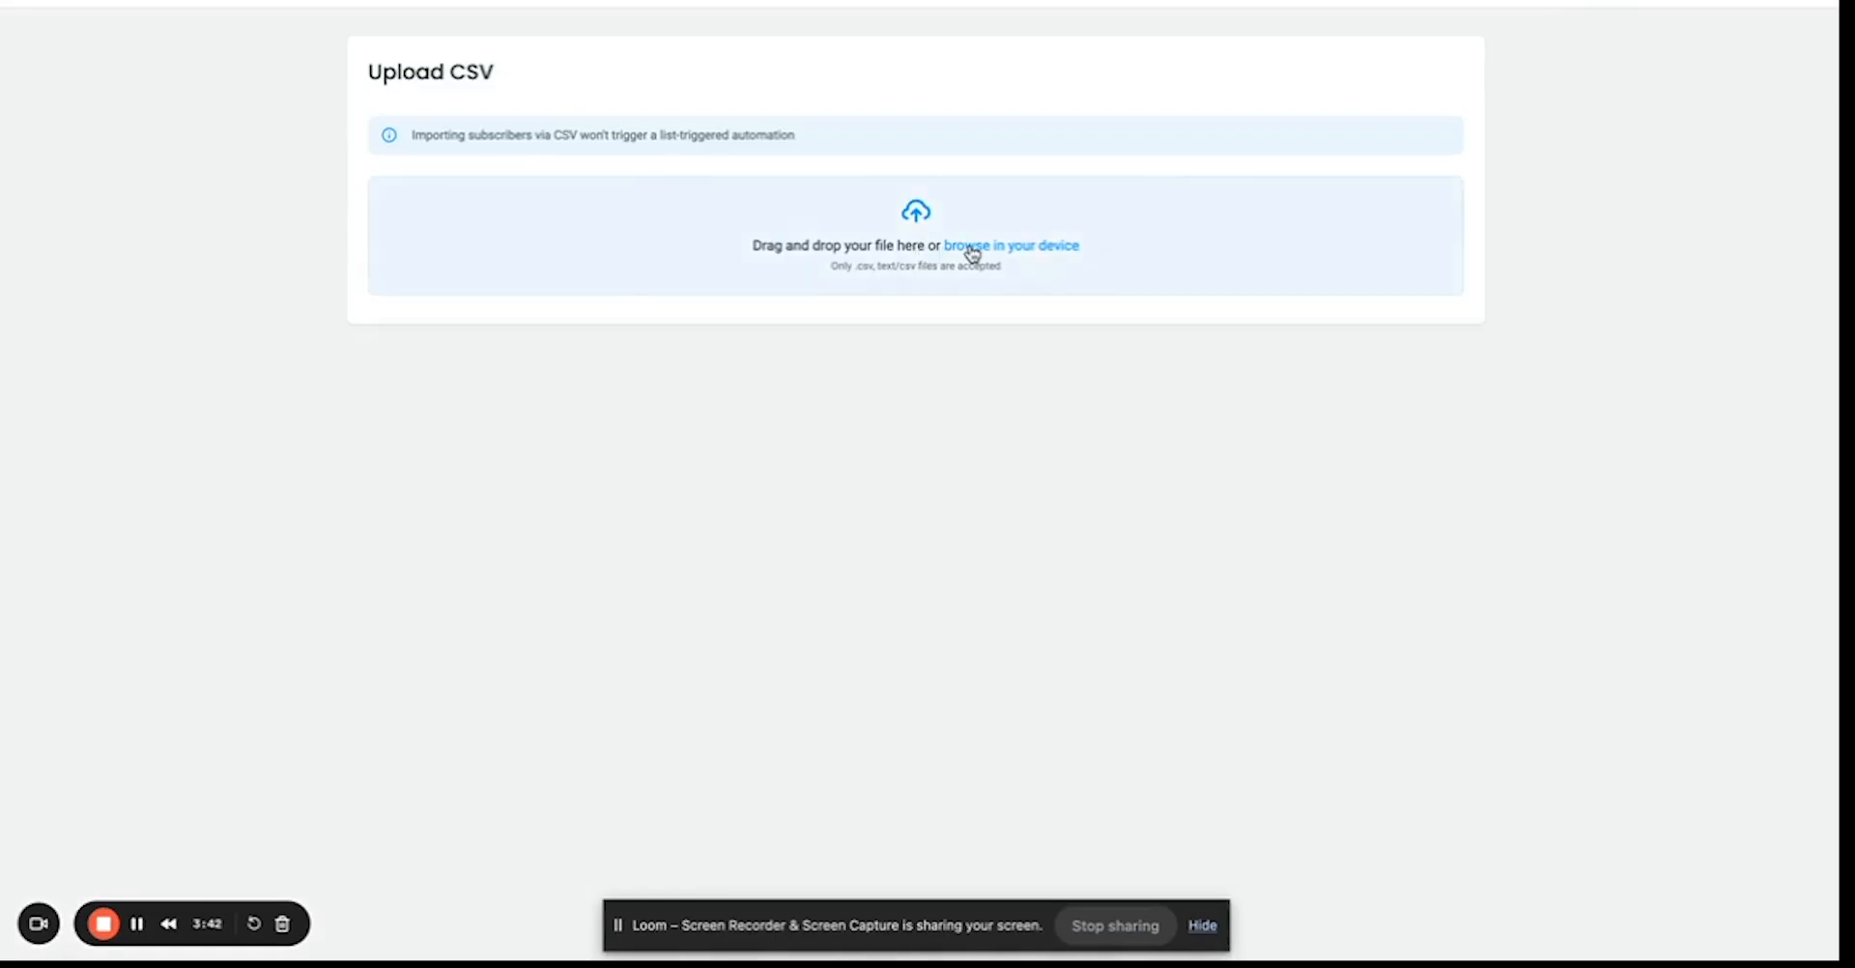
Attach Test.csv from the Relay Commerce folder as the subscriber file.
click(1011, 246)
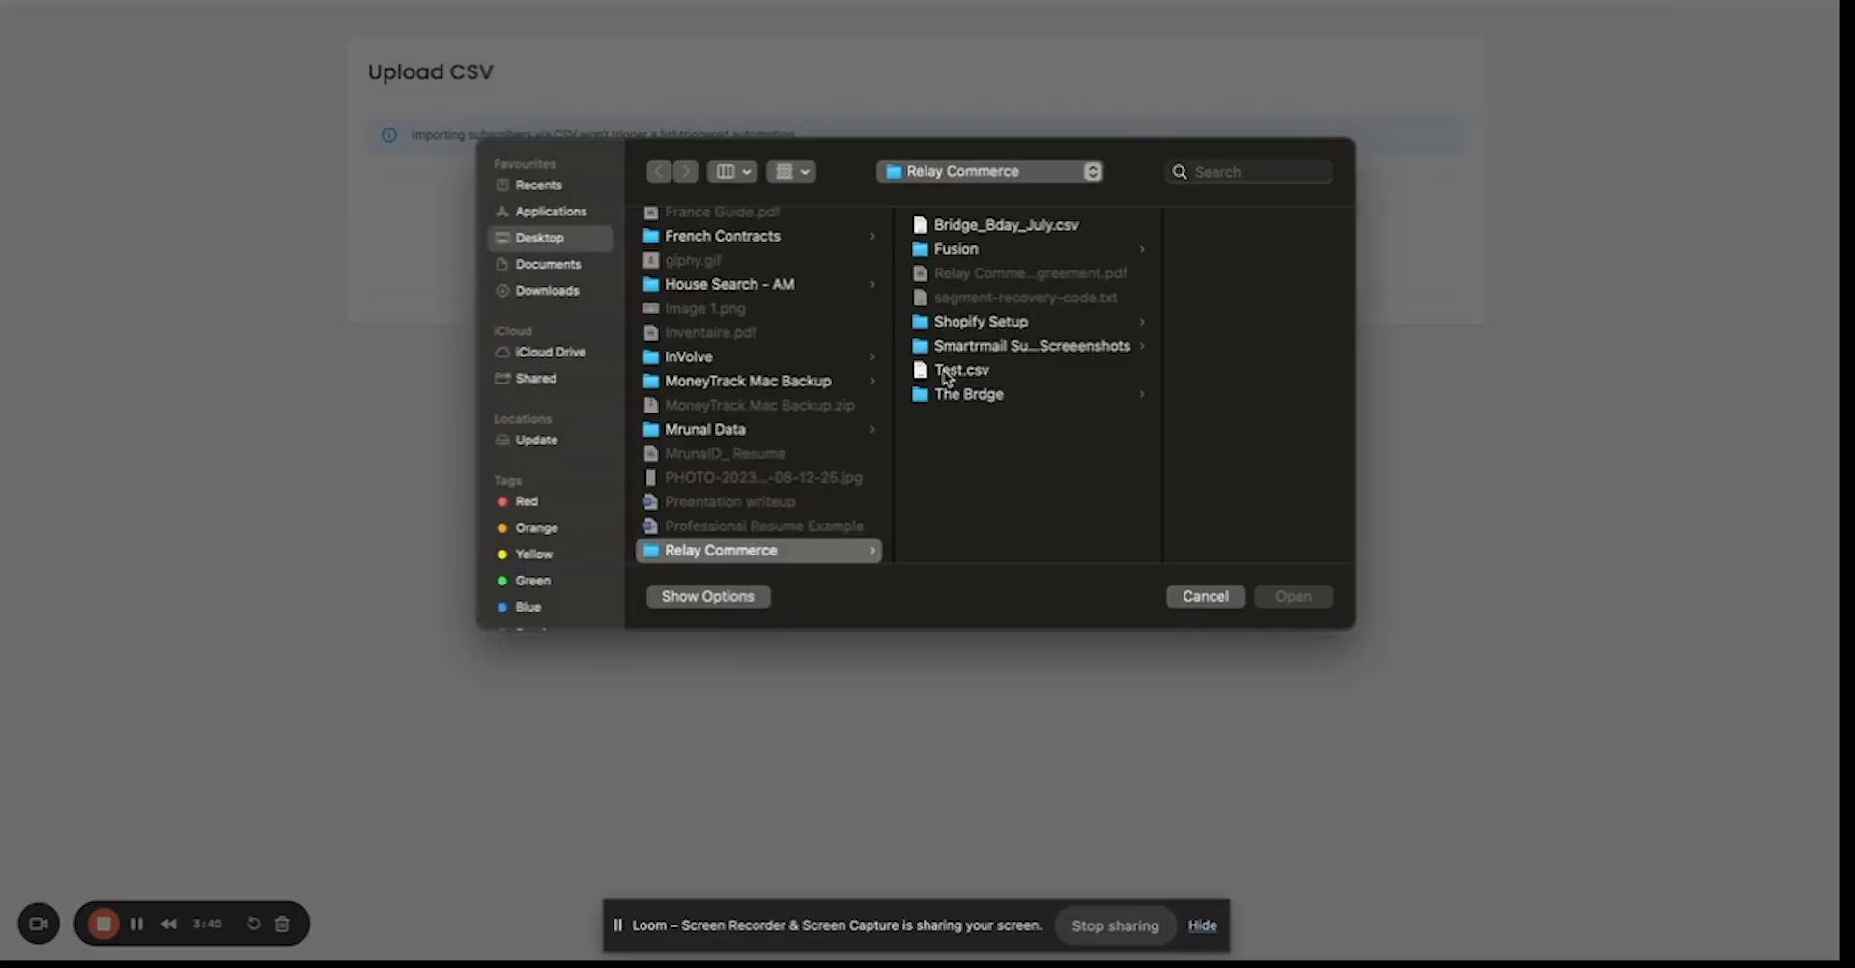
click(962, 370)
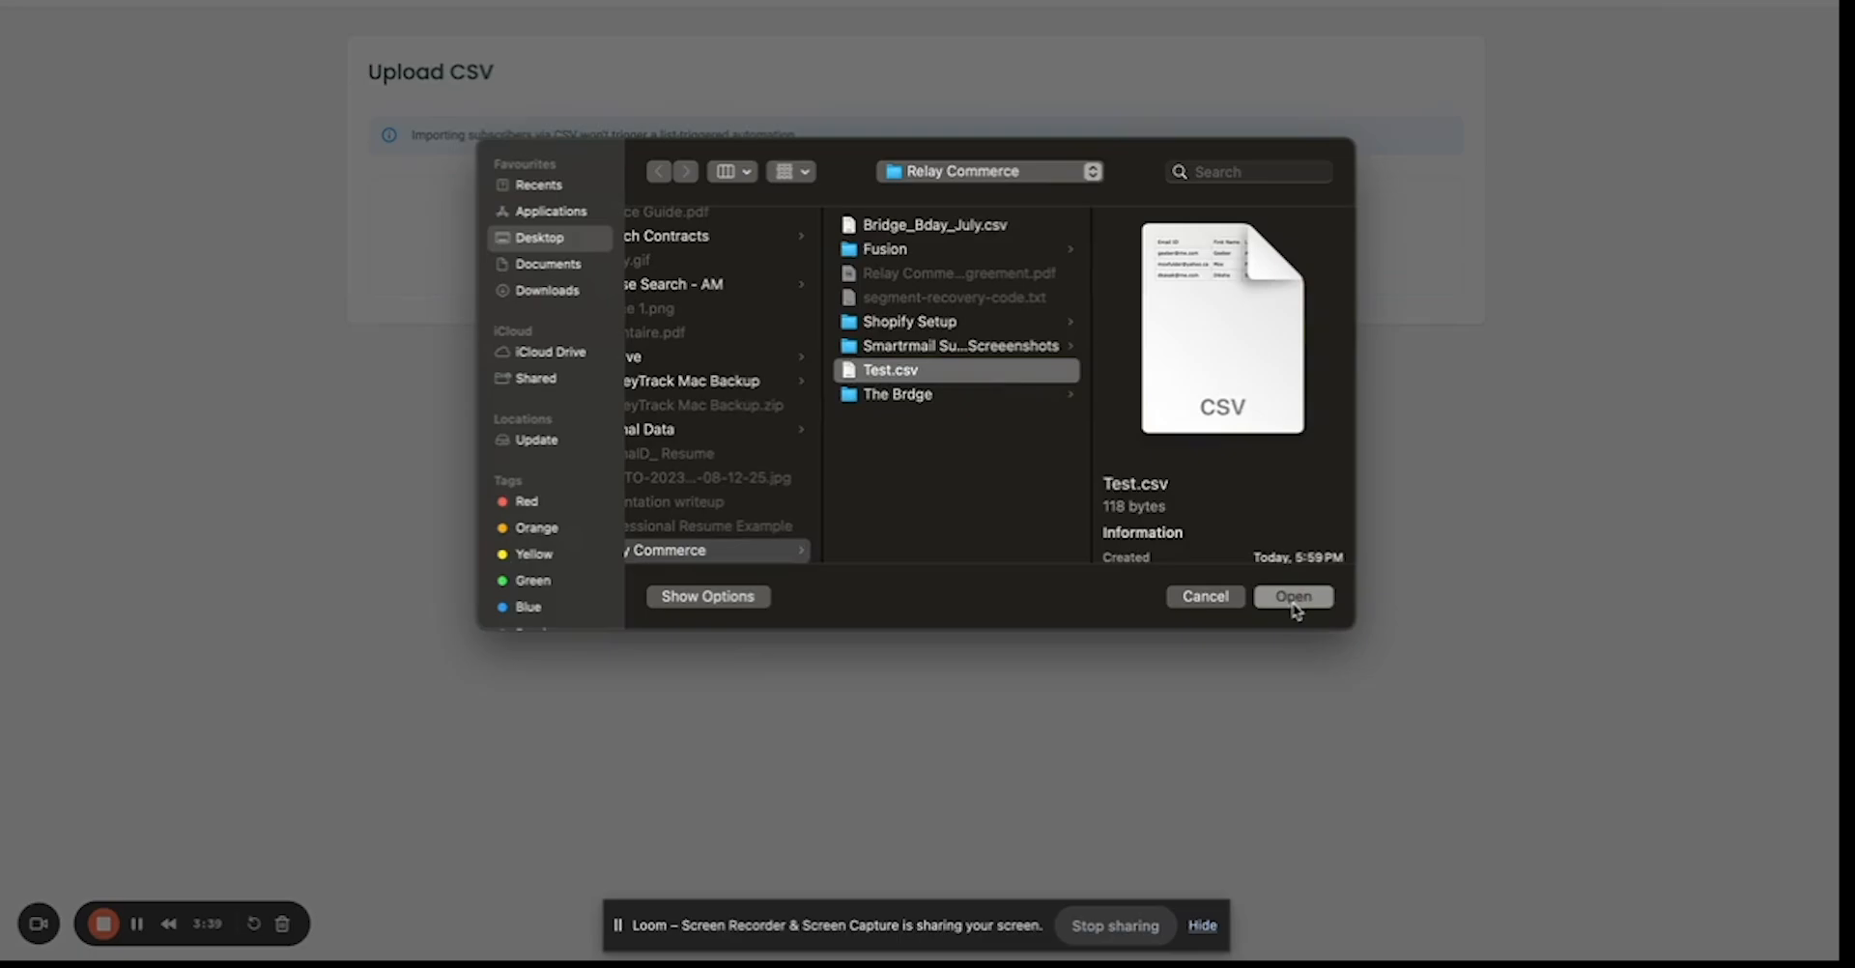
click(1293, 595)
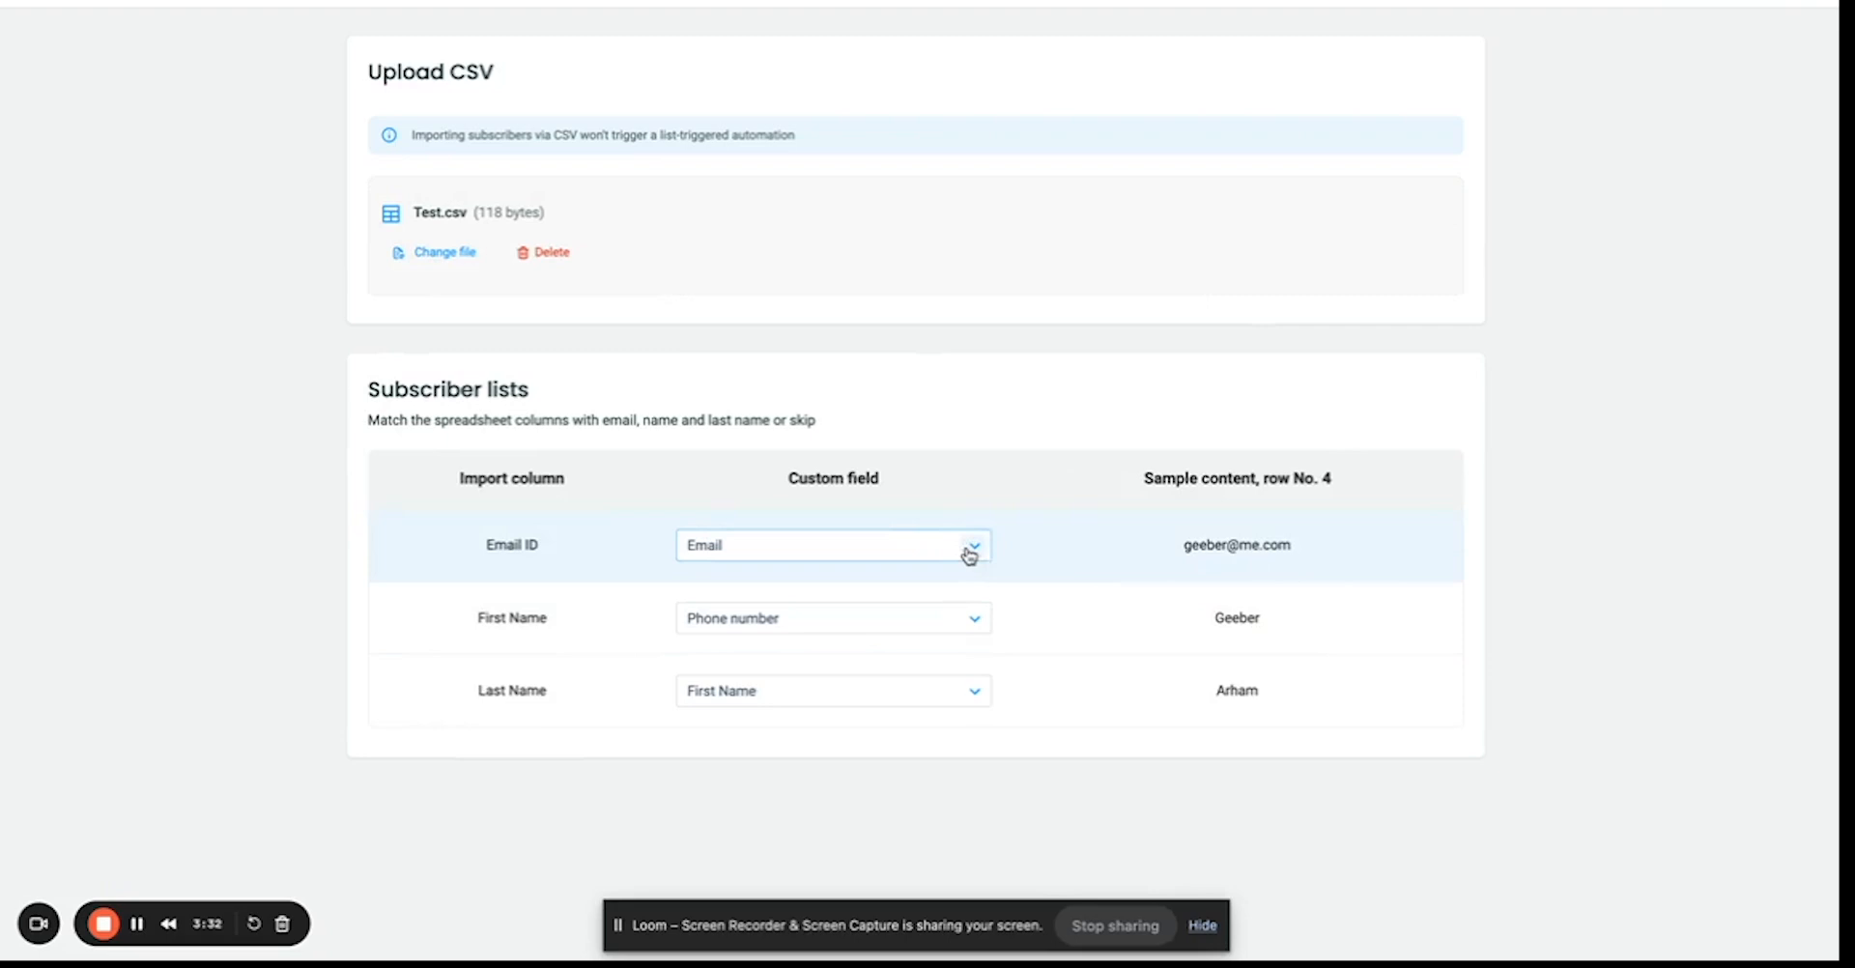
mouse_move(830, 560)
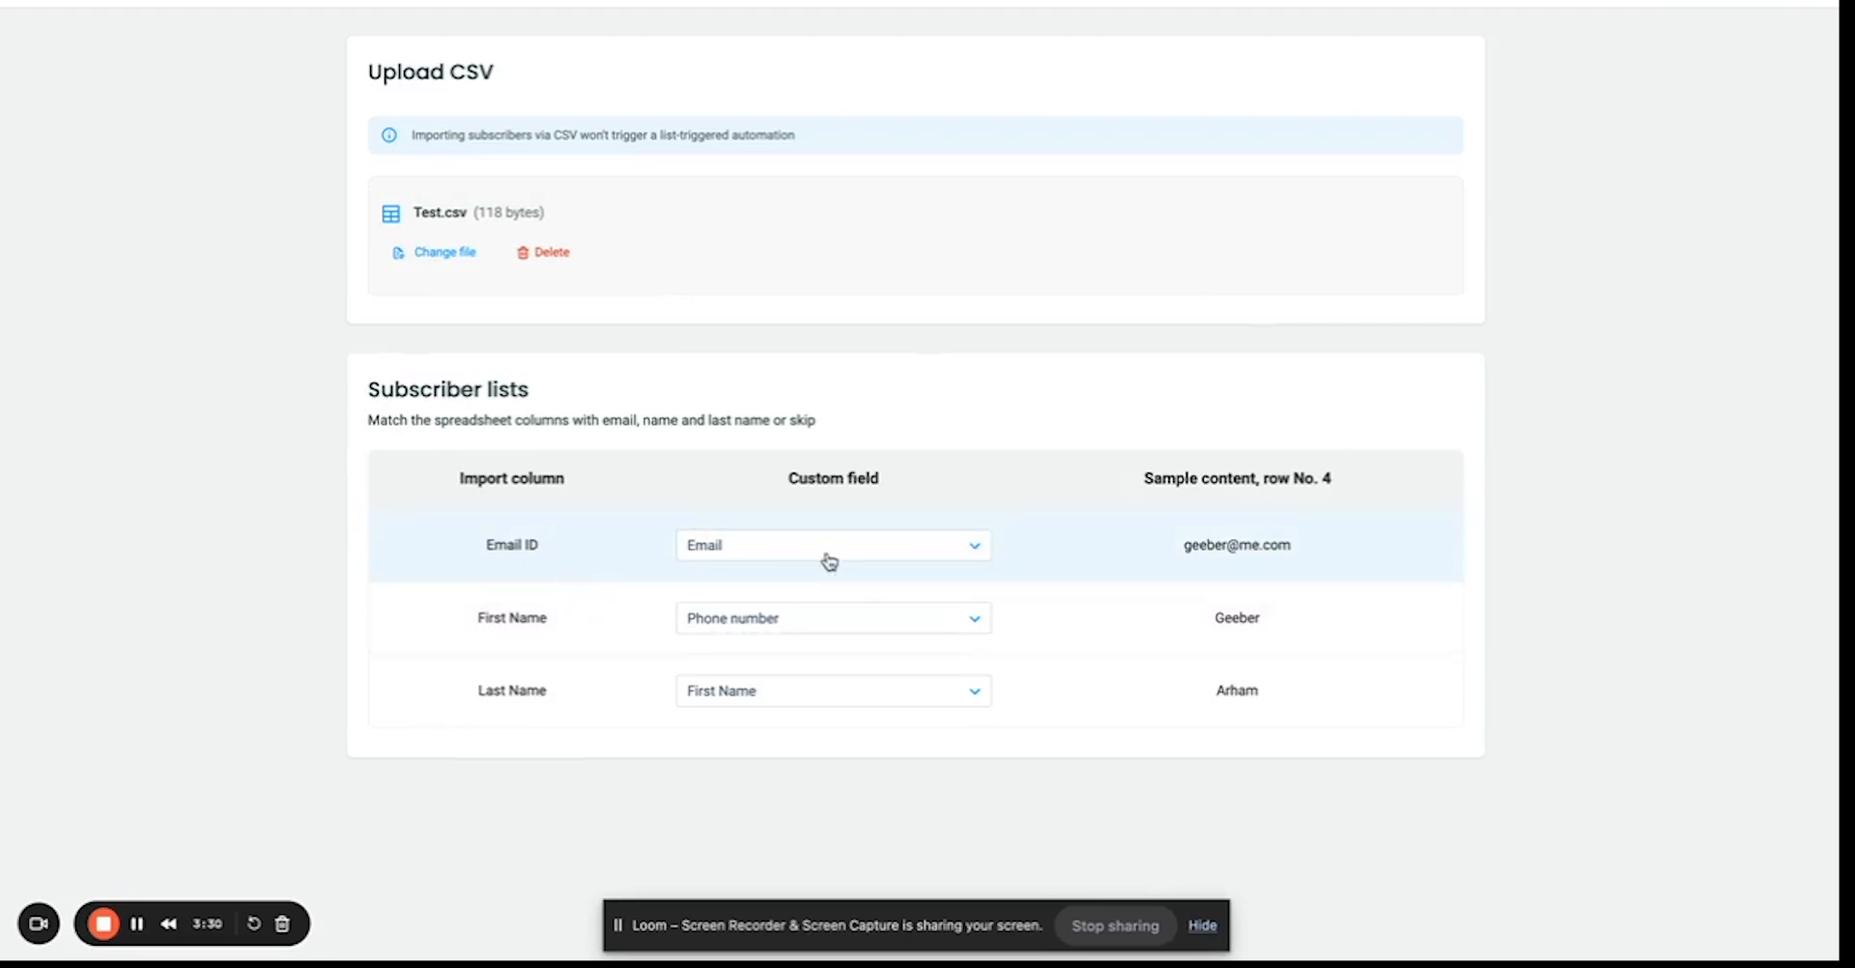
Map the First Name column to First Name and submit the import of 3 subscribers.
click(831, 618)
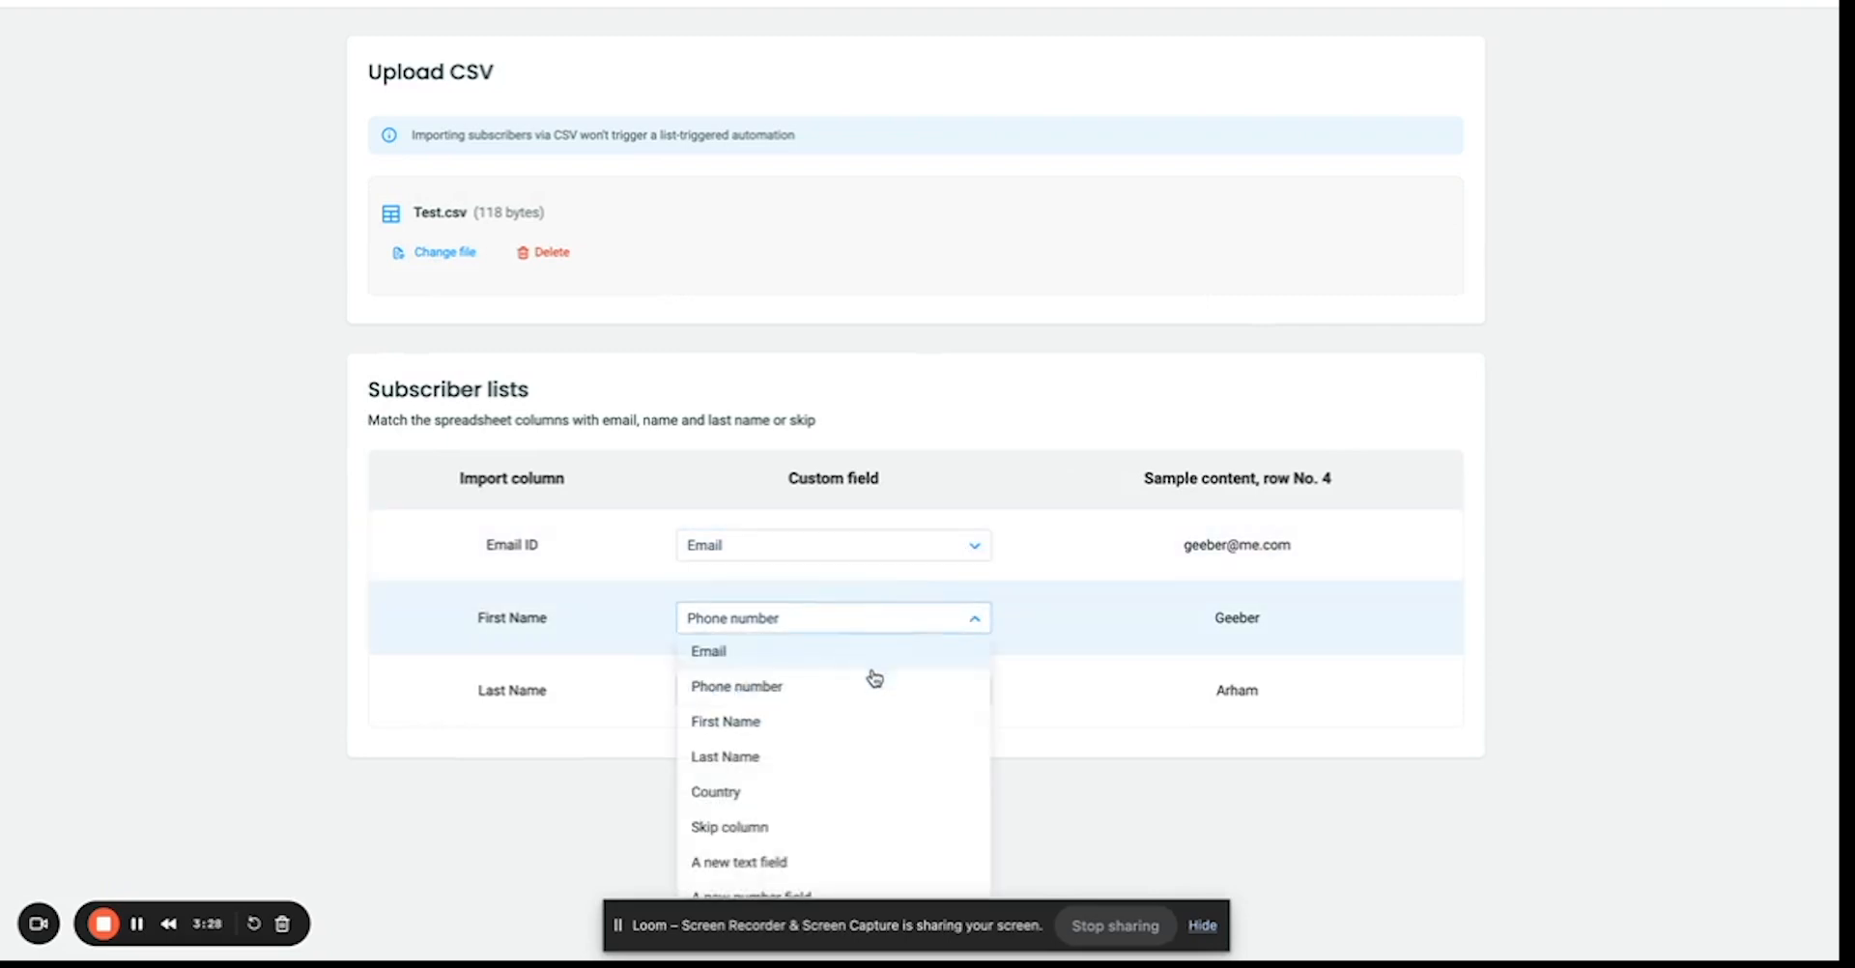
click(725, 721)
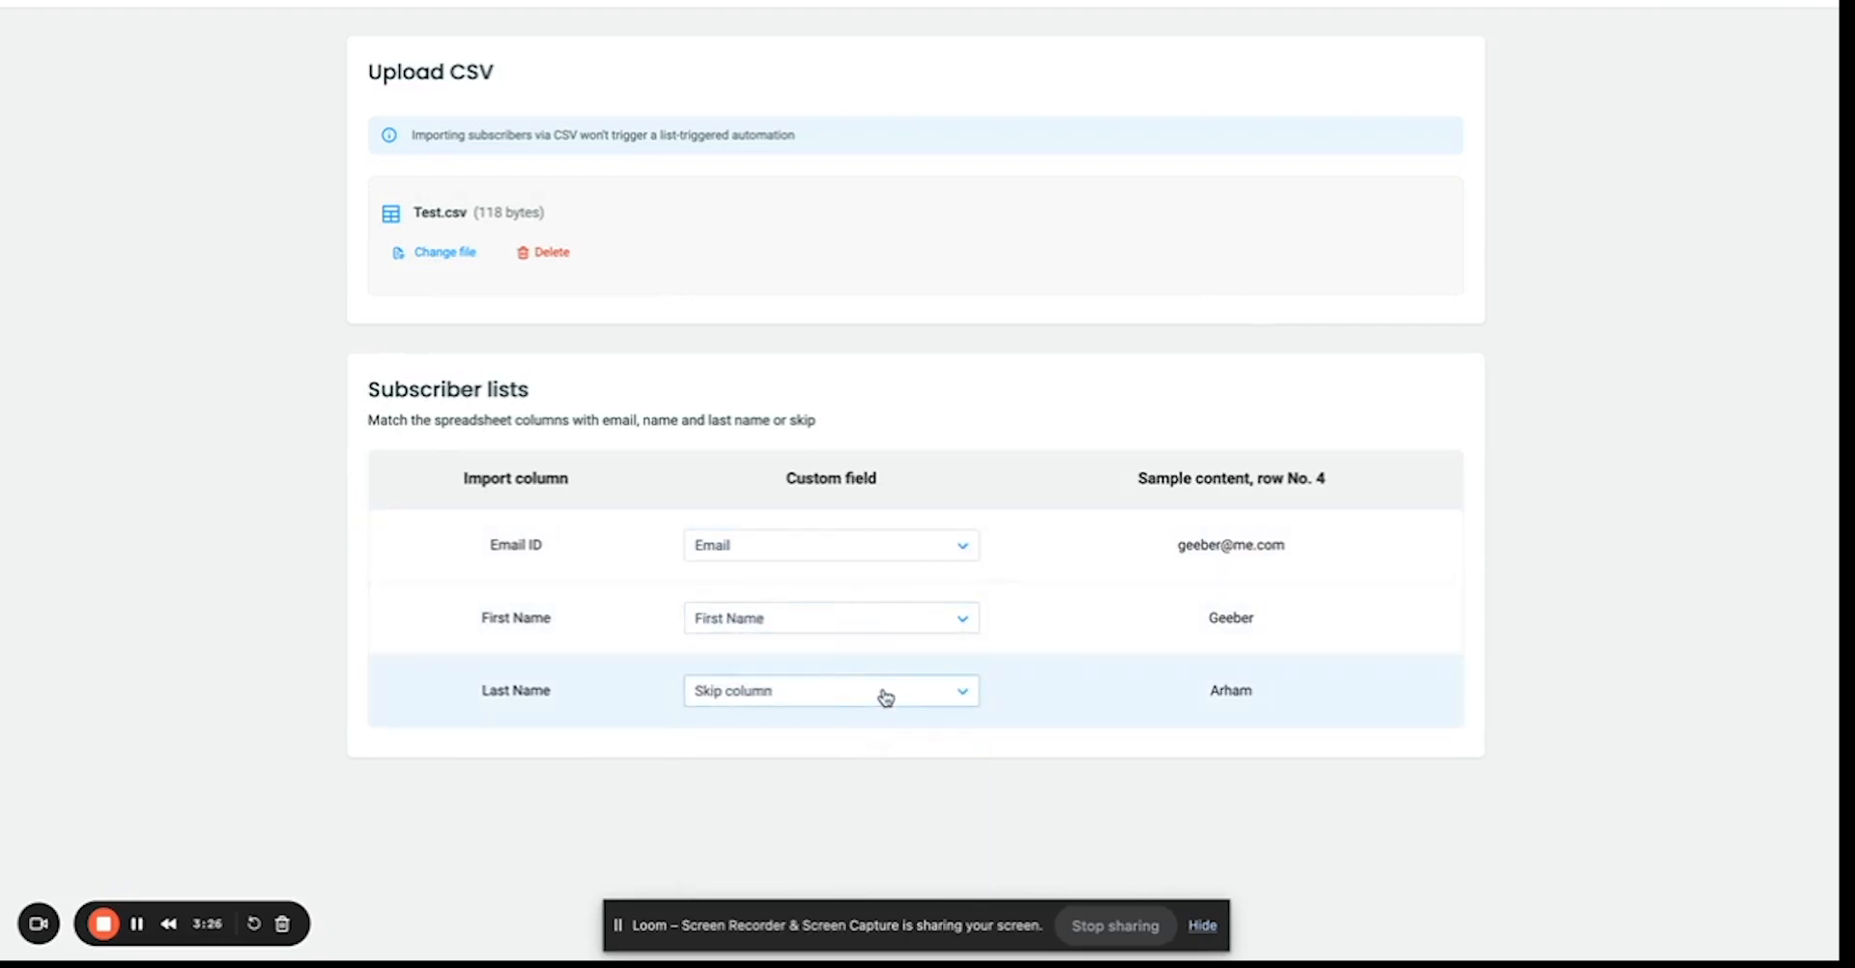
click(831, 690)
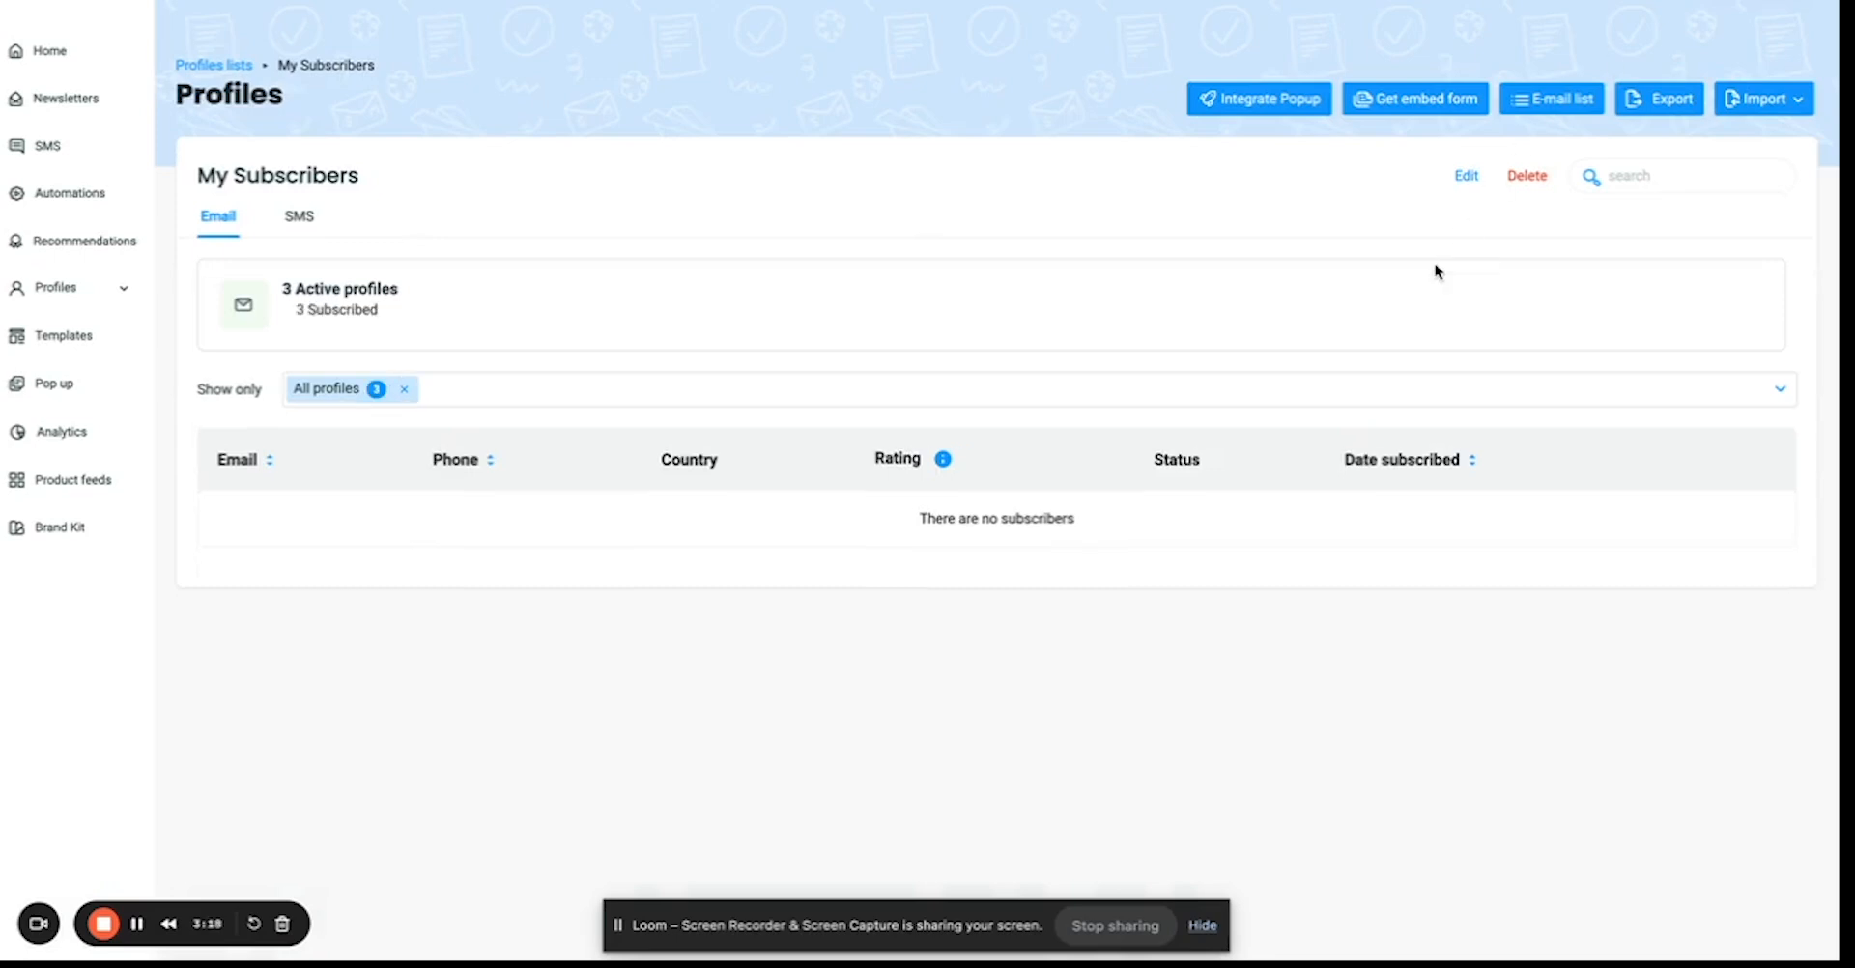
mouse_move(1131, 497)
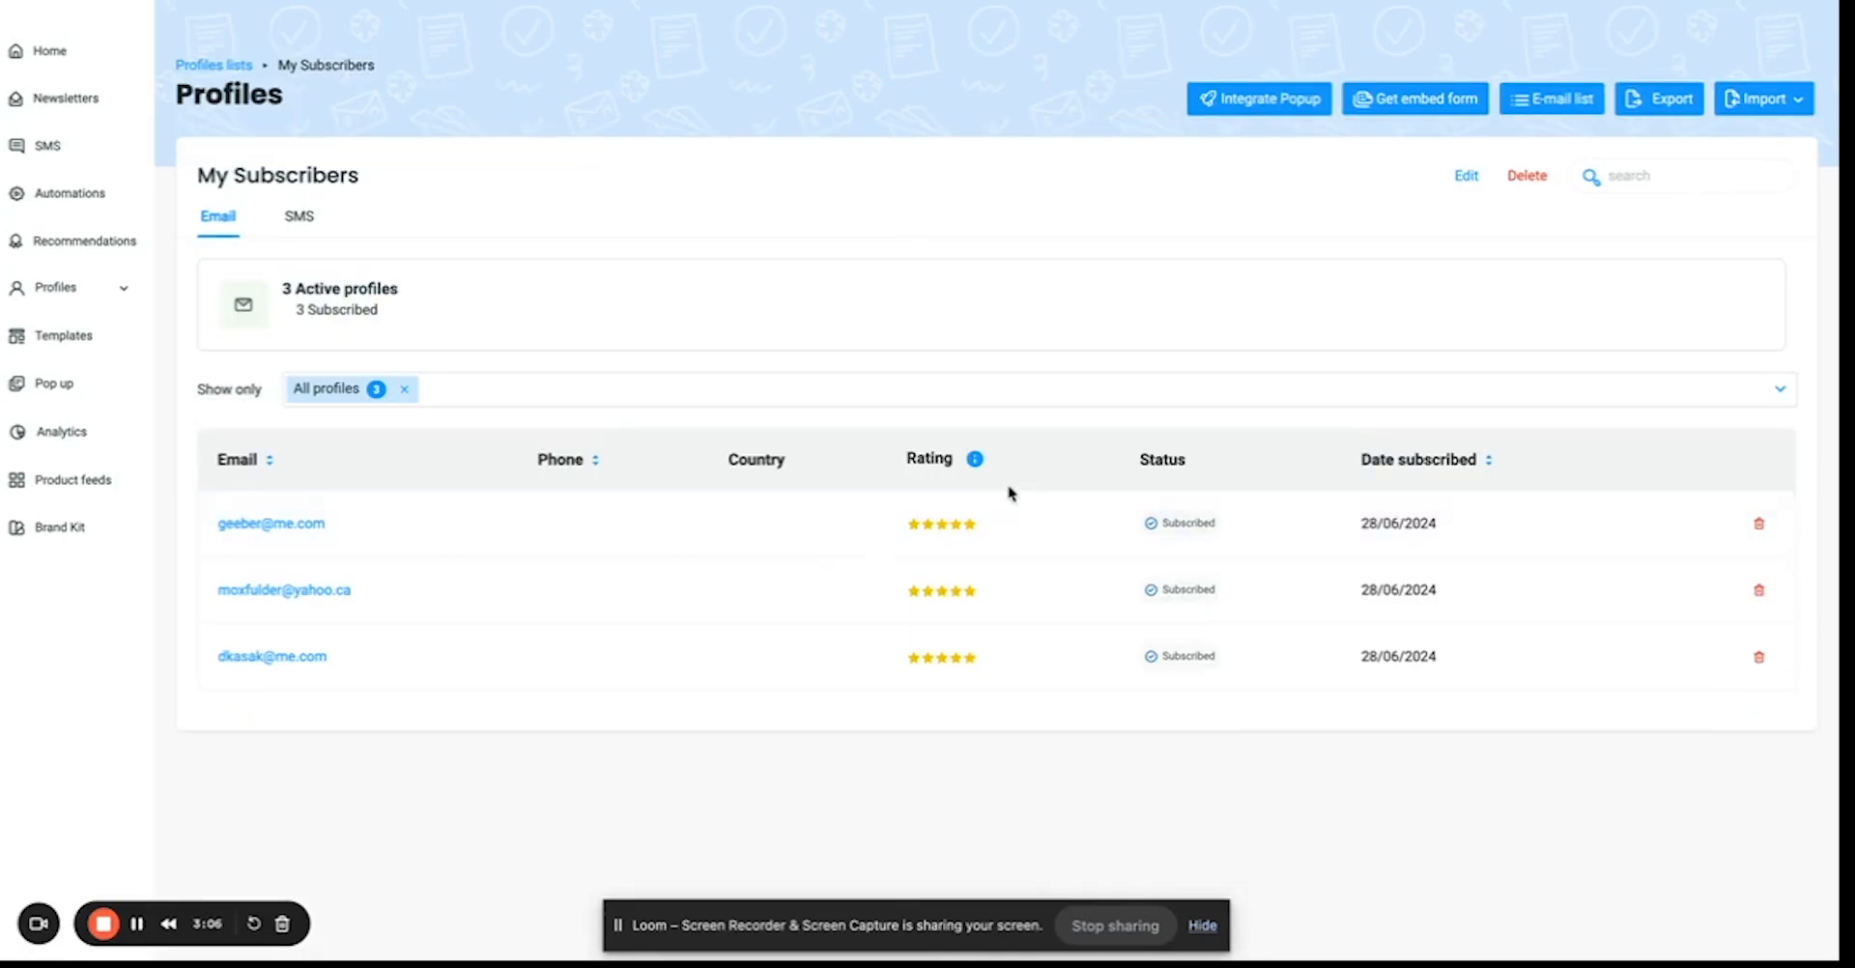
mouse_move(1047, 723)
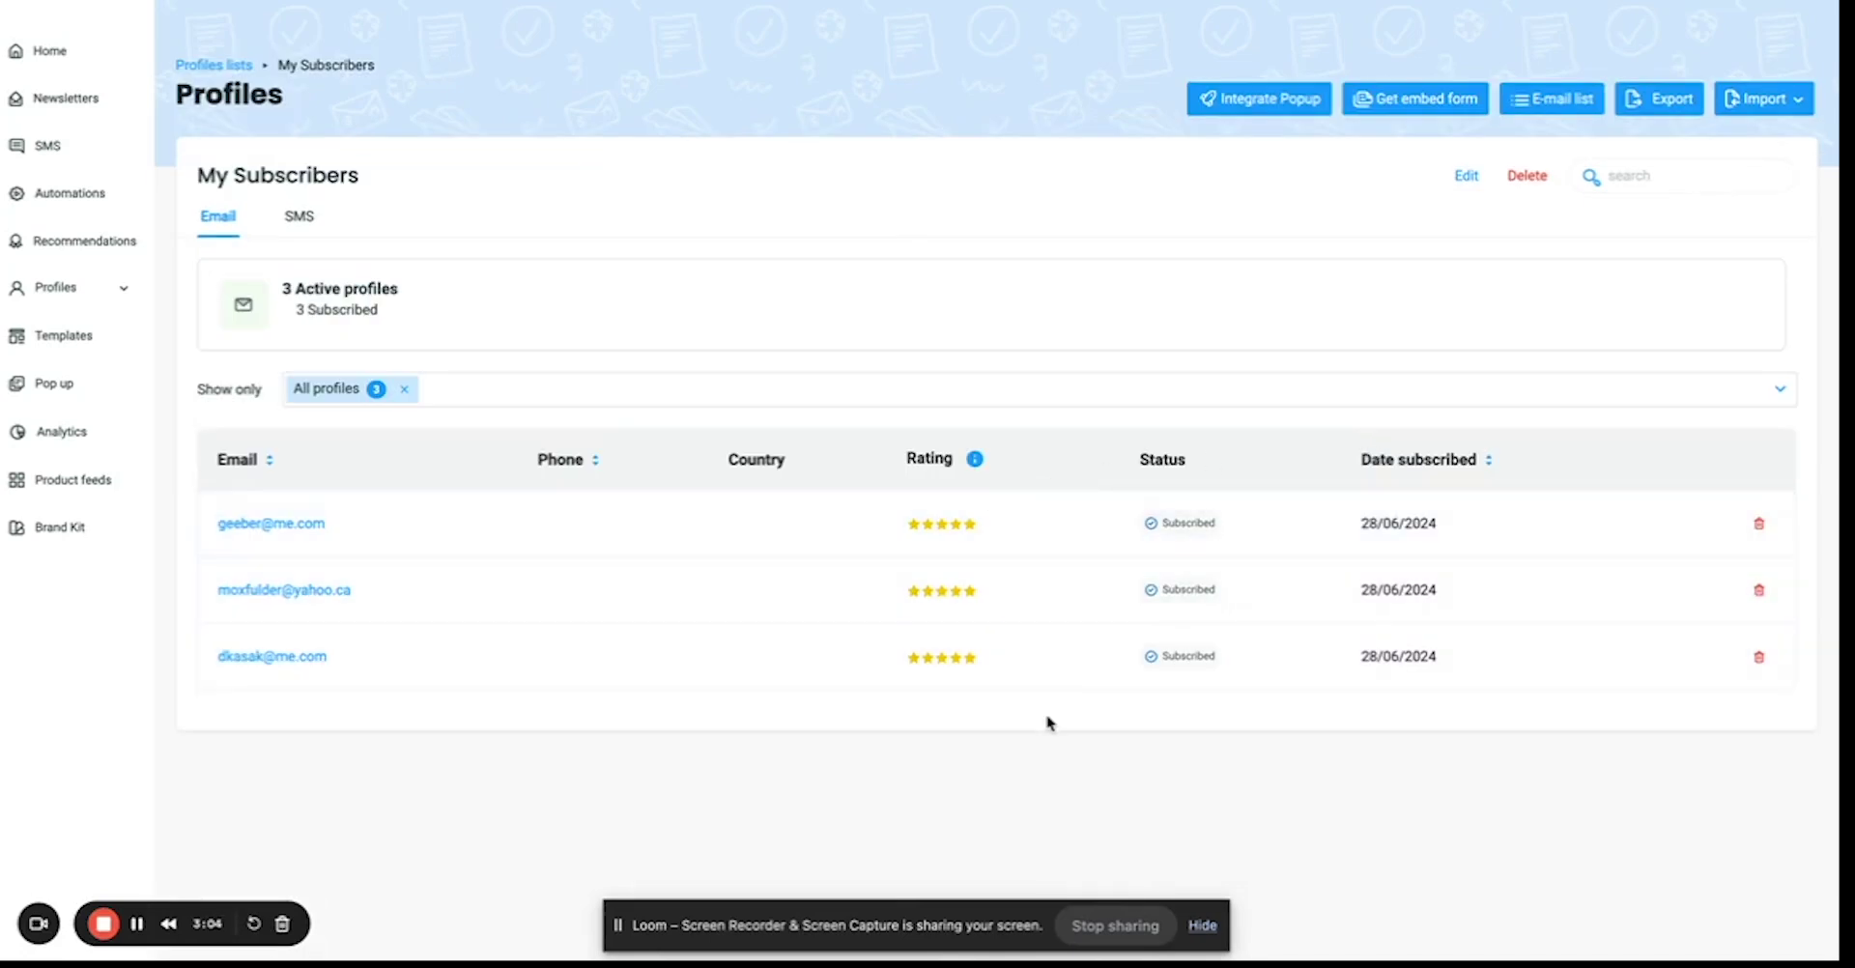